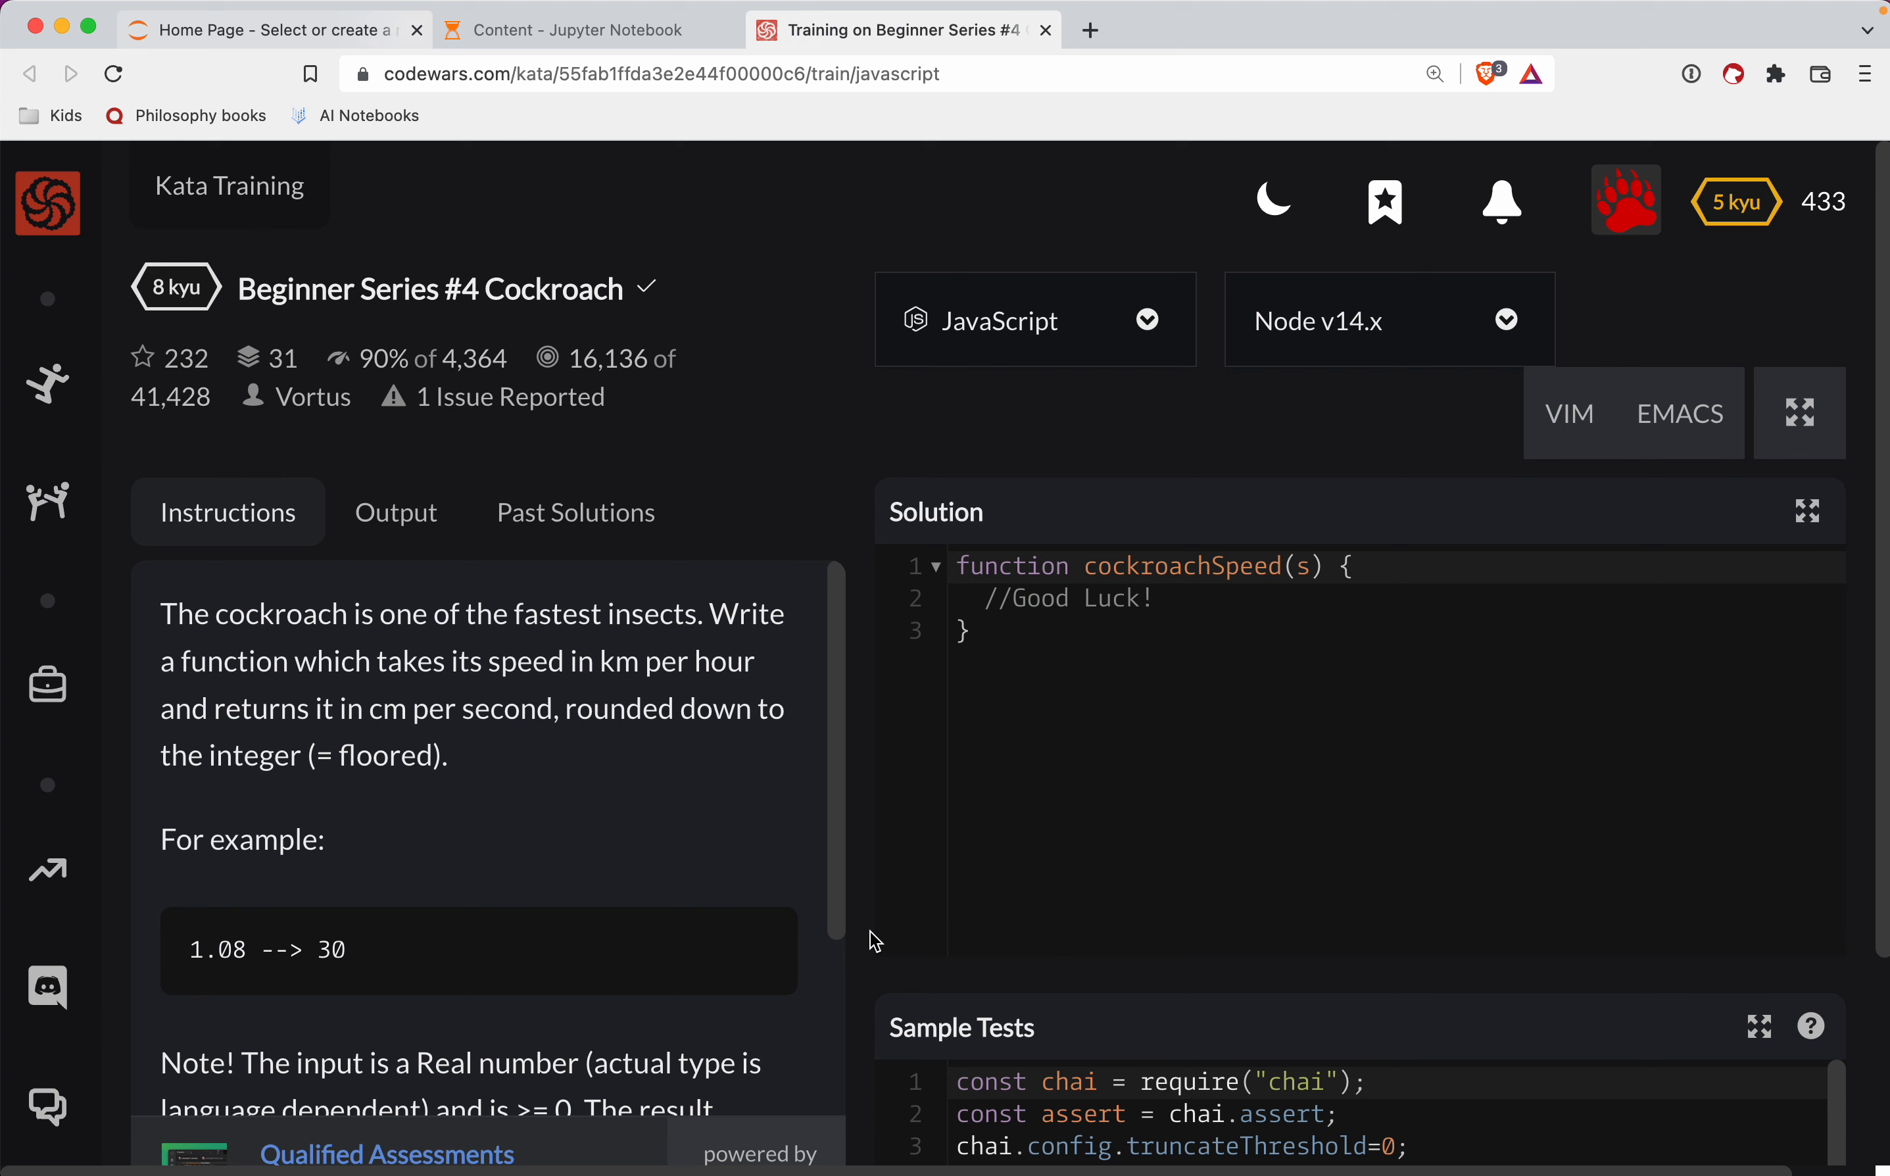
# Write return Math.floor(s * 1000 * 100) as the body of cockroachSpeed.
pyautogui.click(956, 566)
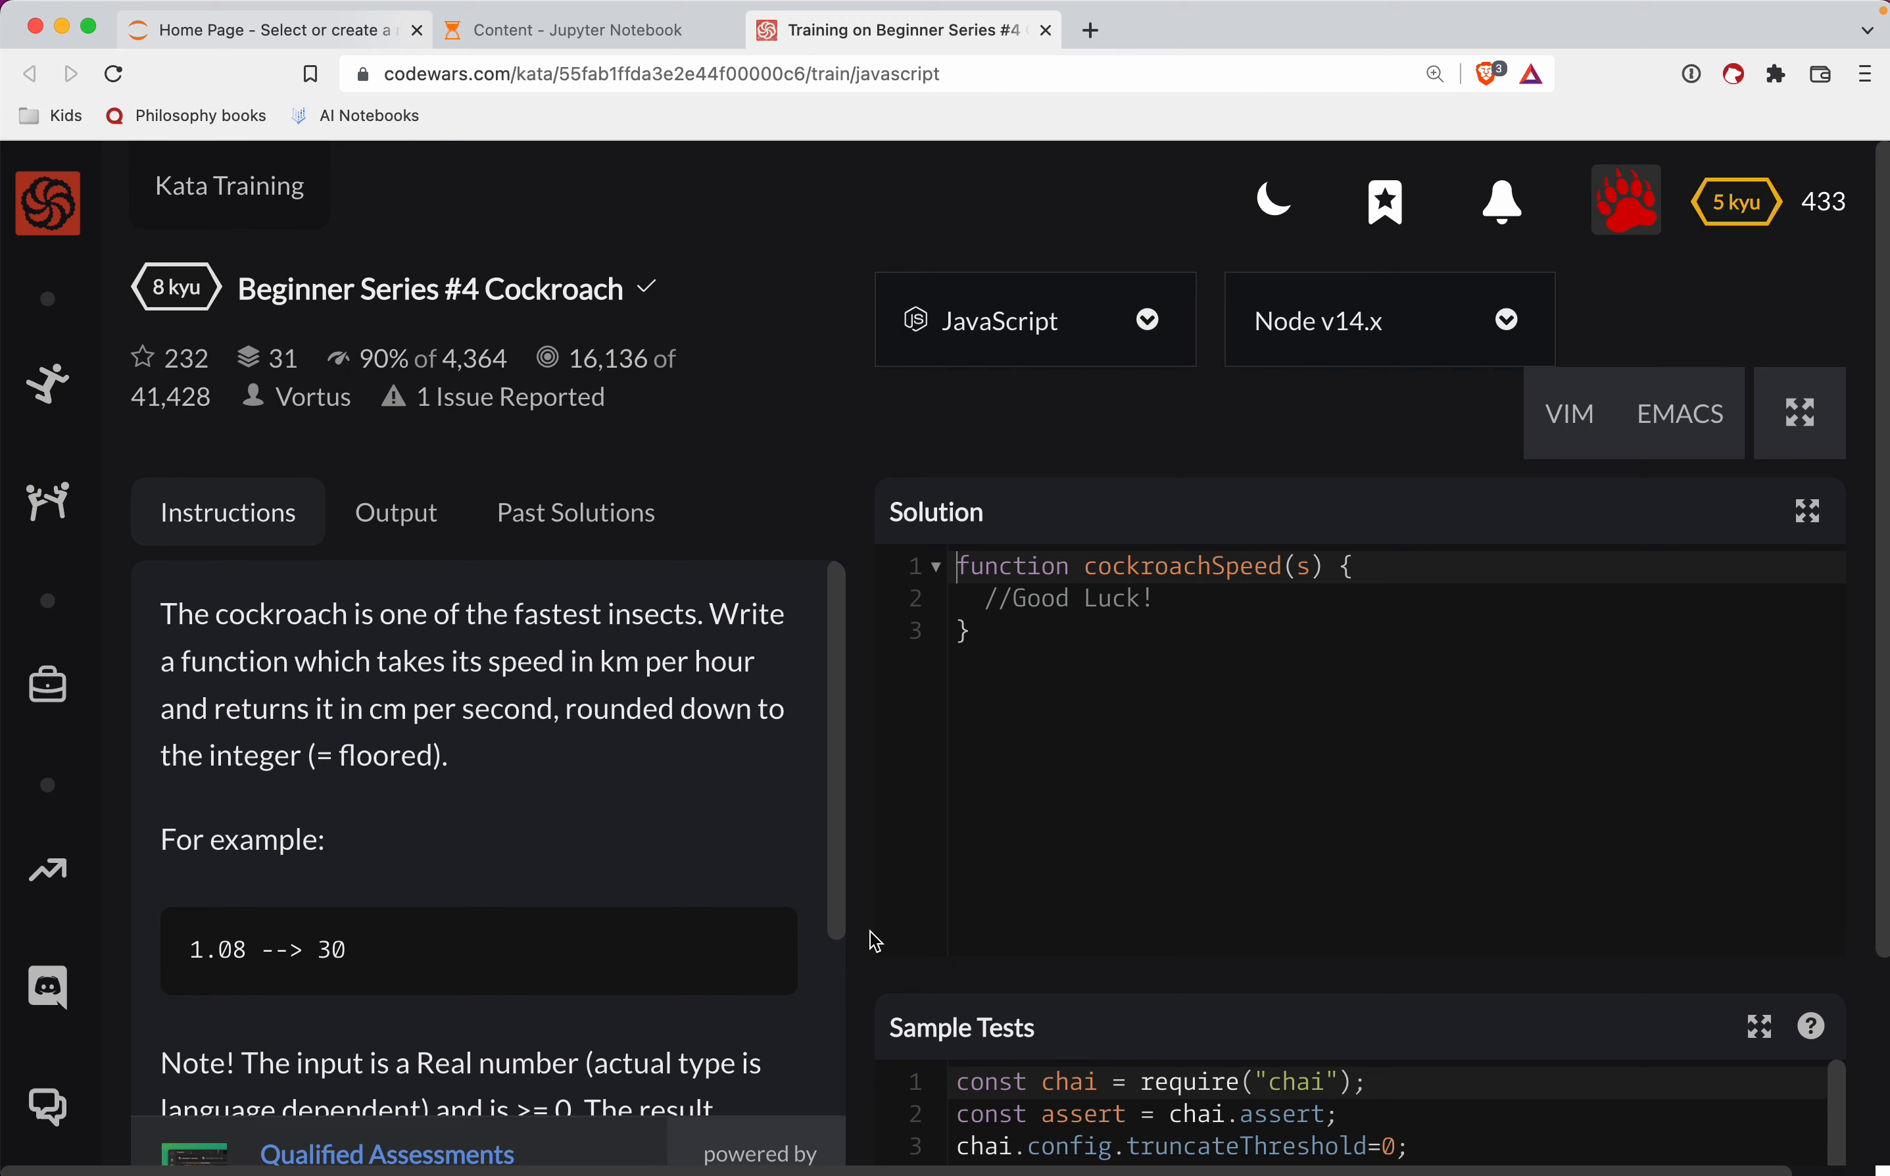
pyautogui.moveTo(512, 747)
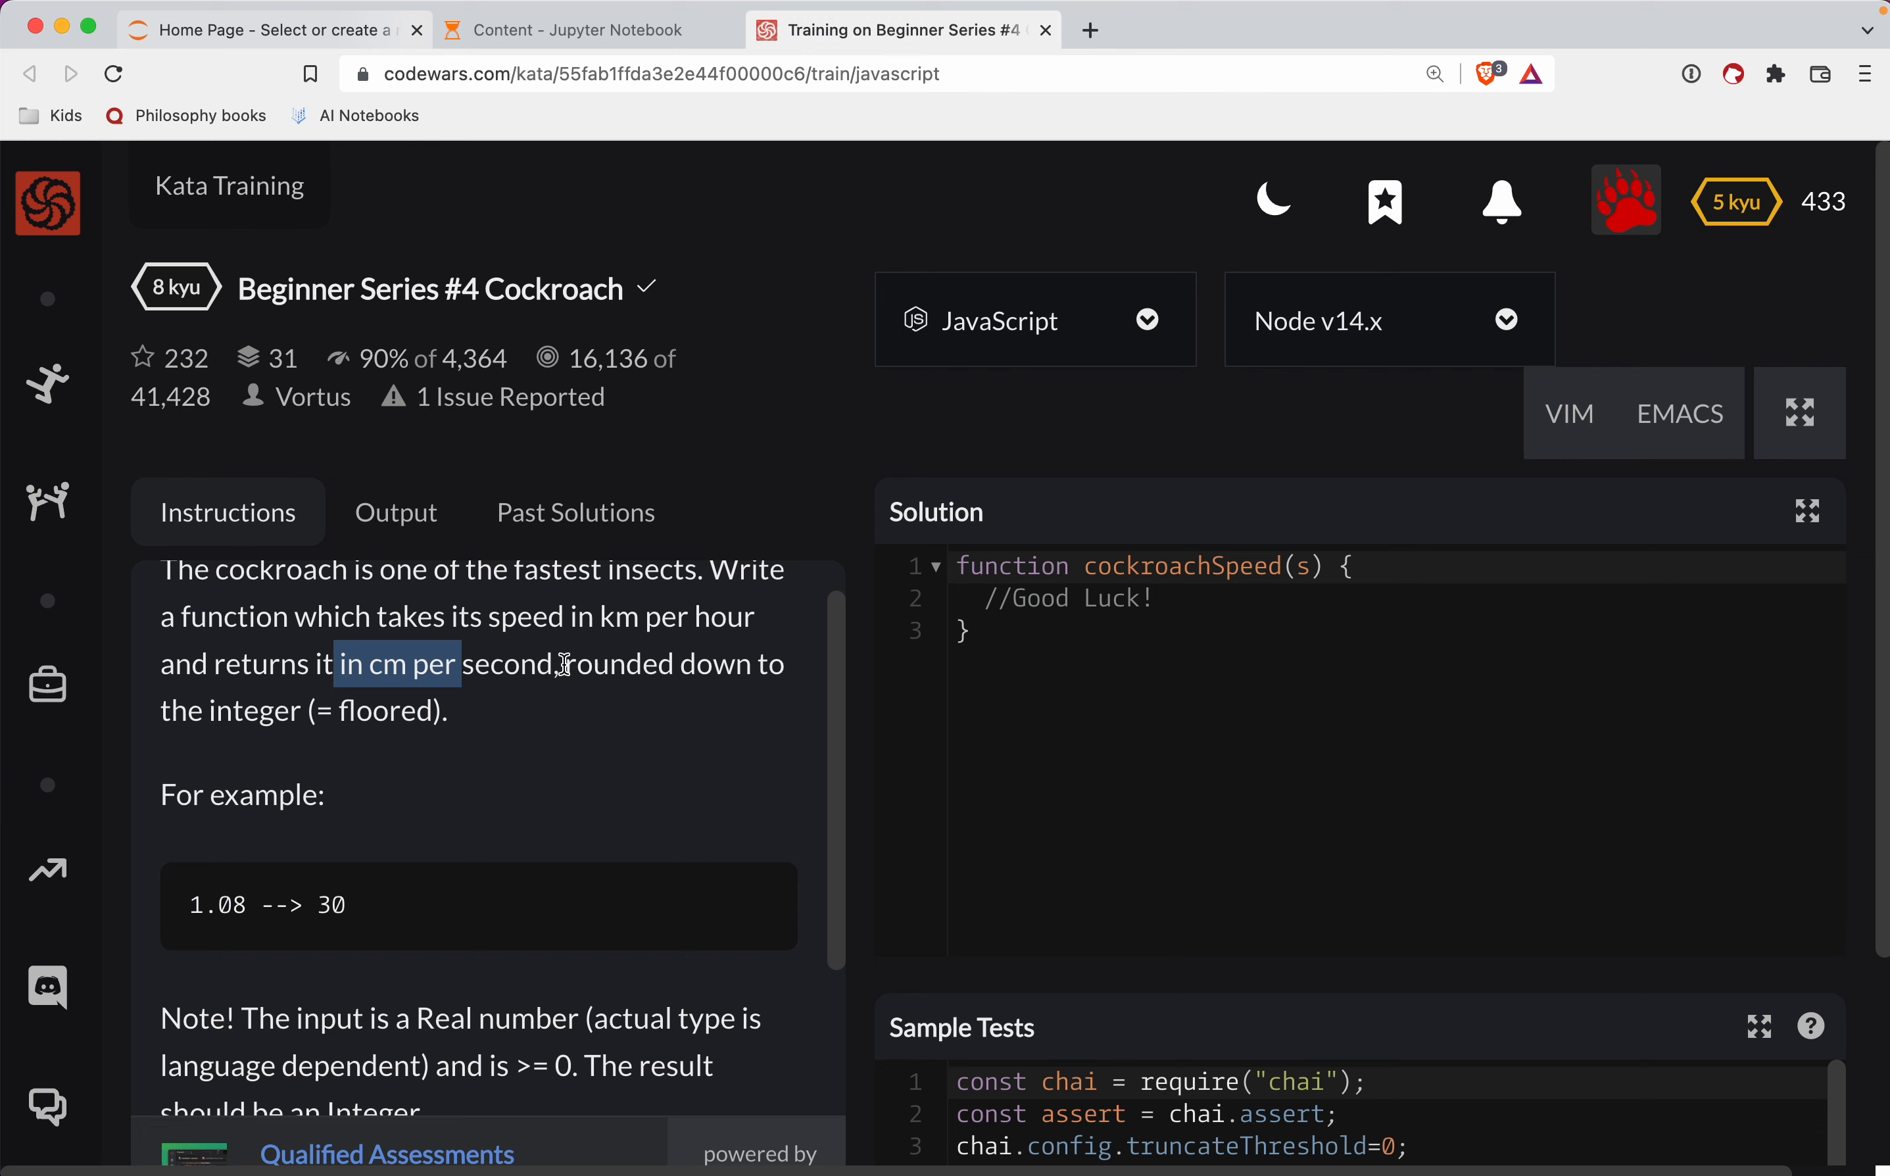
pyautogui.scroll(-3)
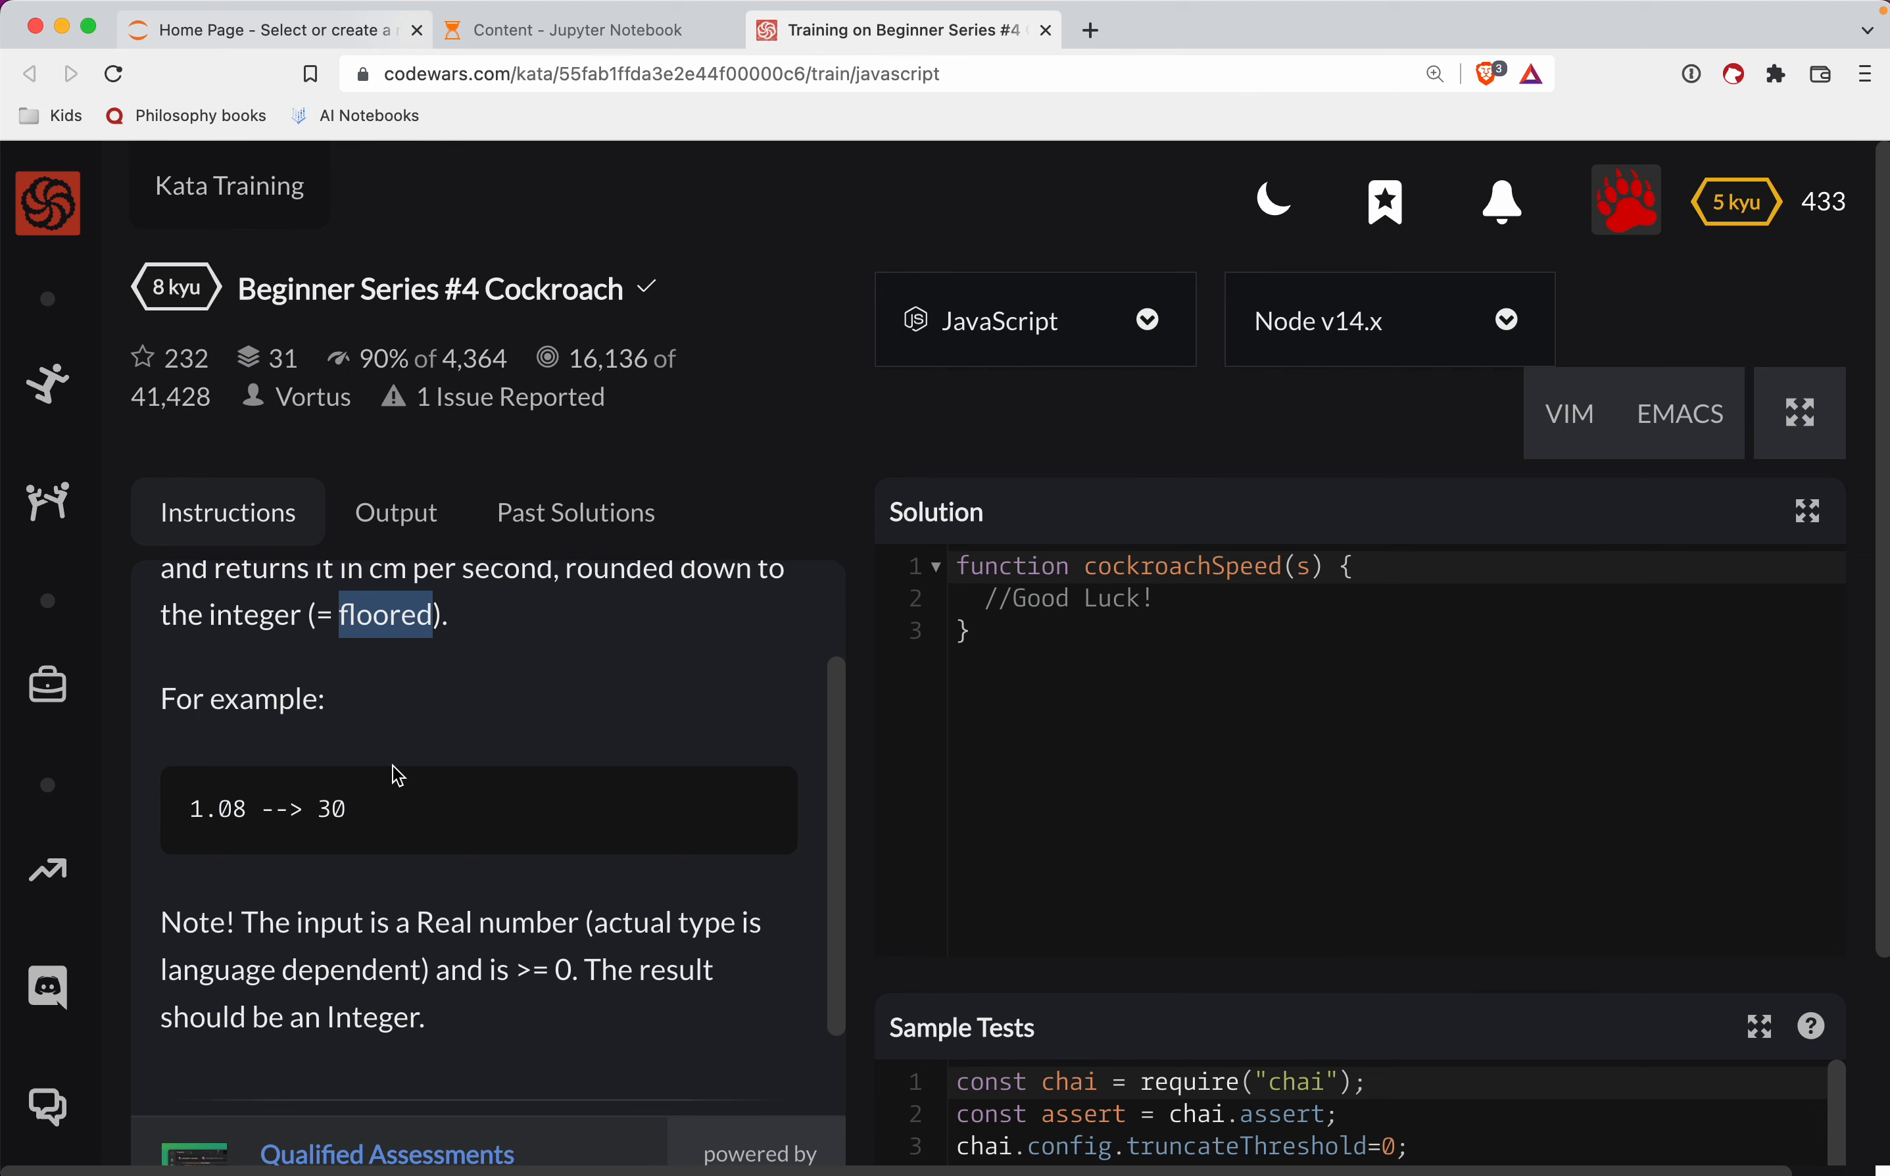
pyautogui.scroll(3)
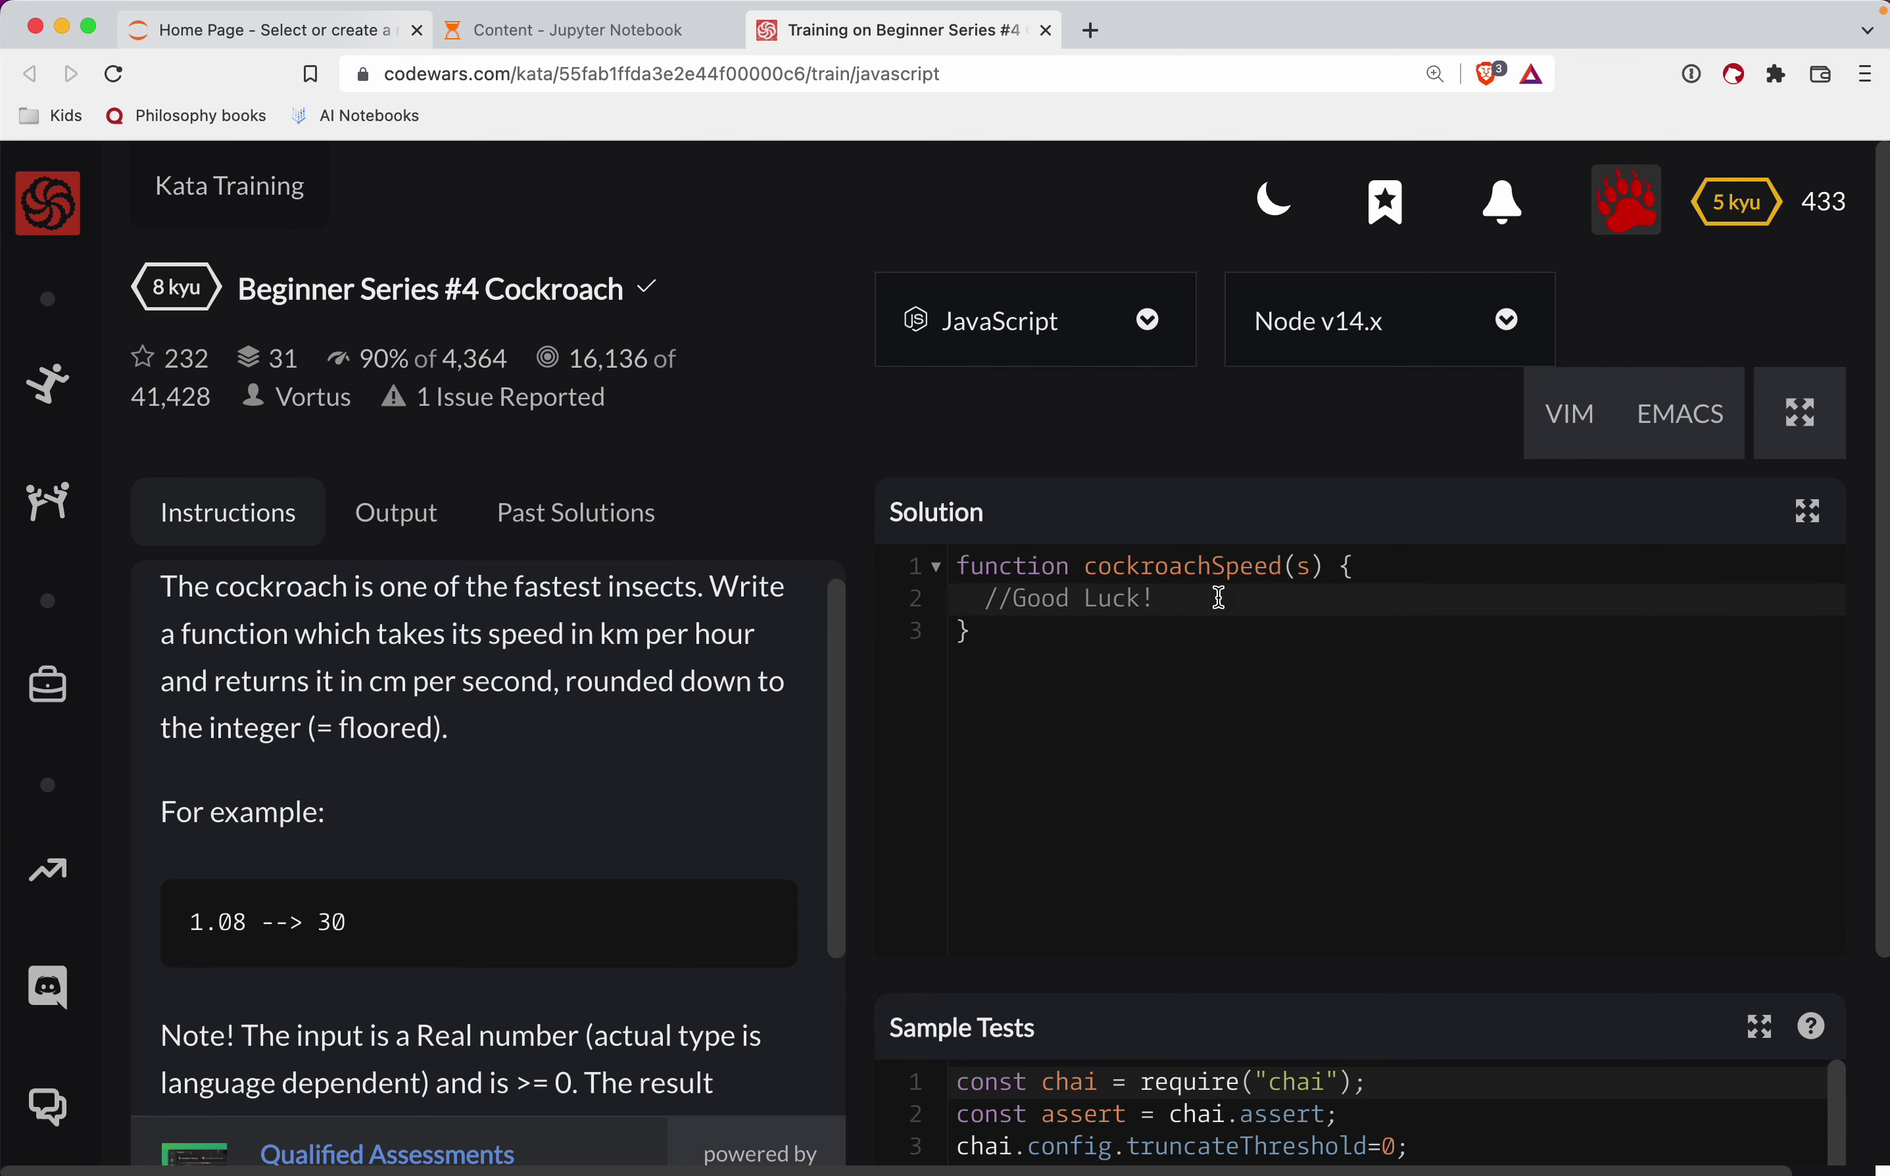
pyautogui.write('retu')
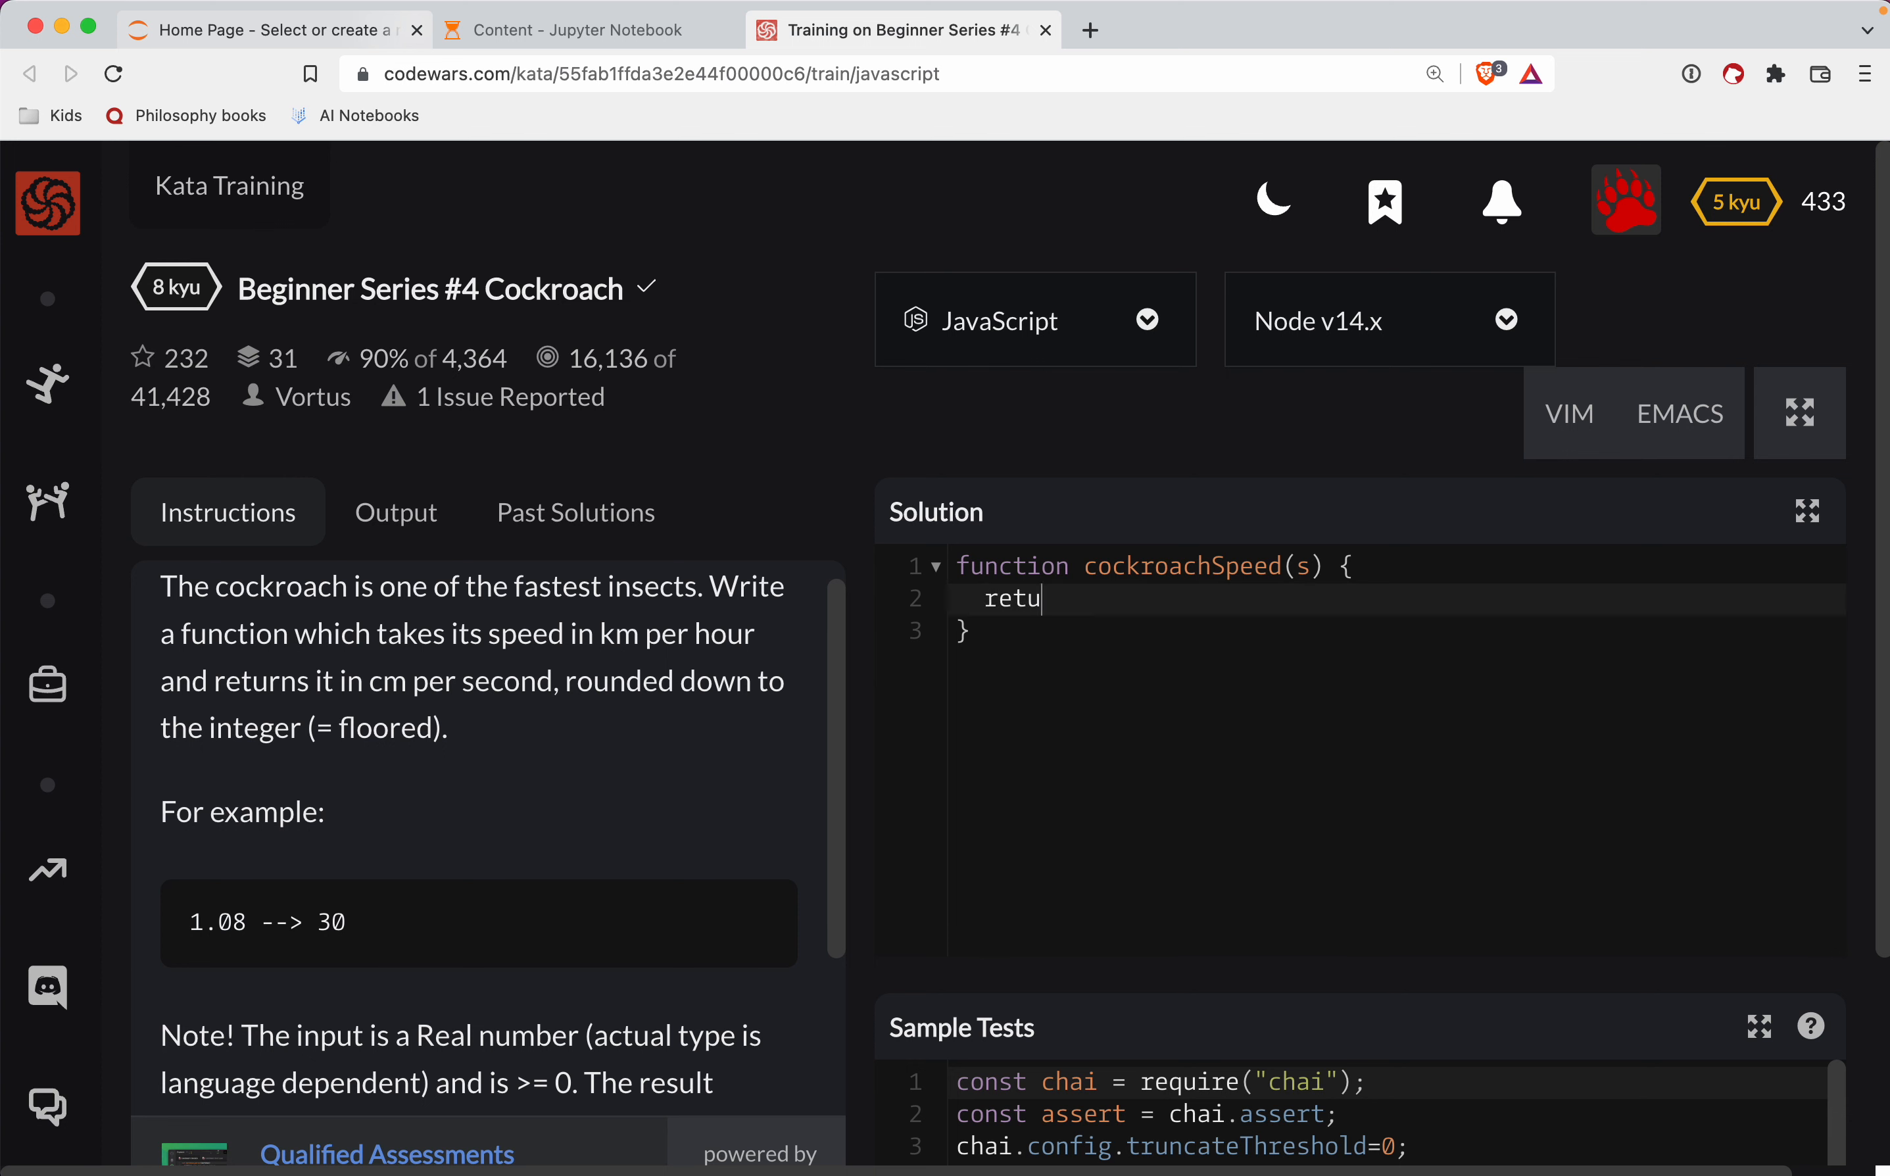
pyautogui.write('rn')
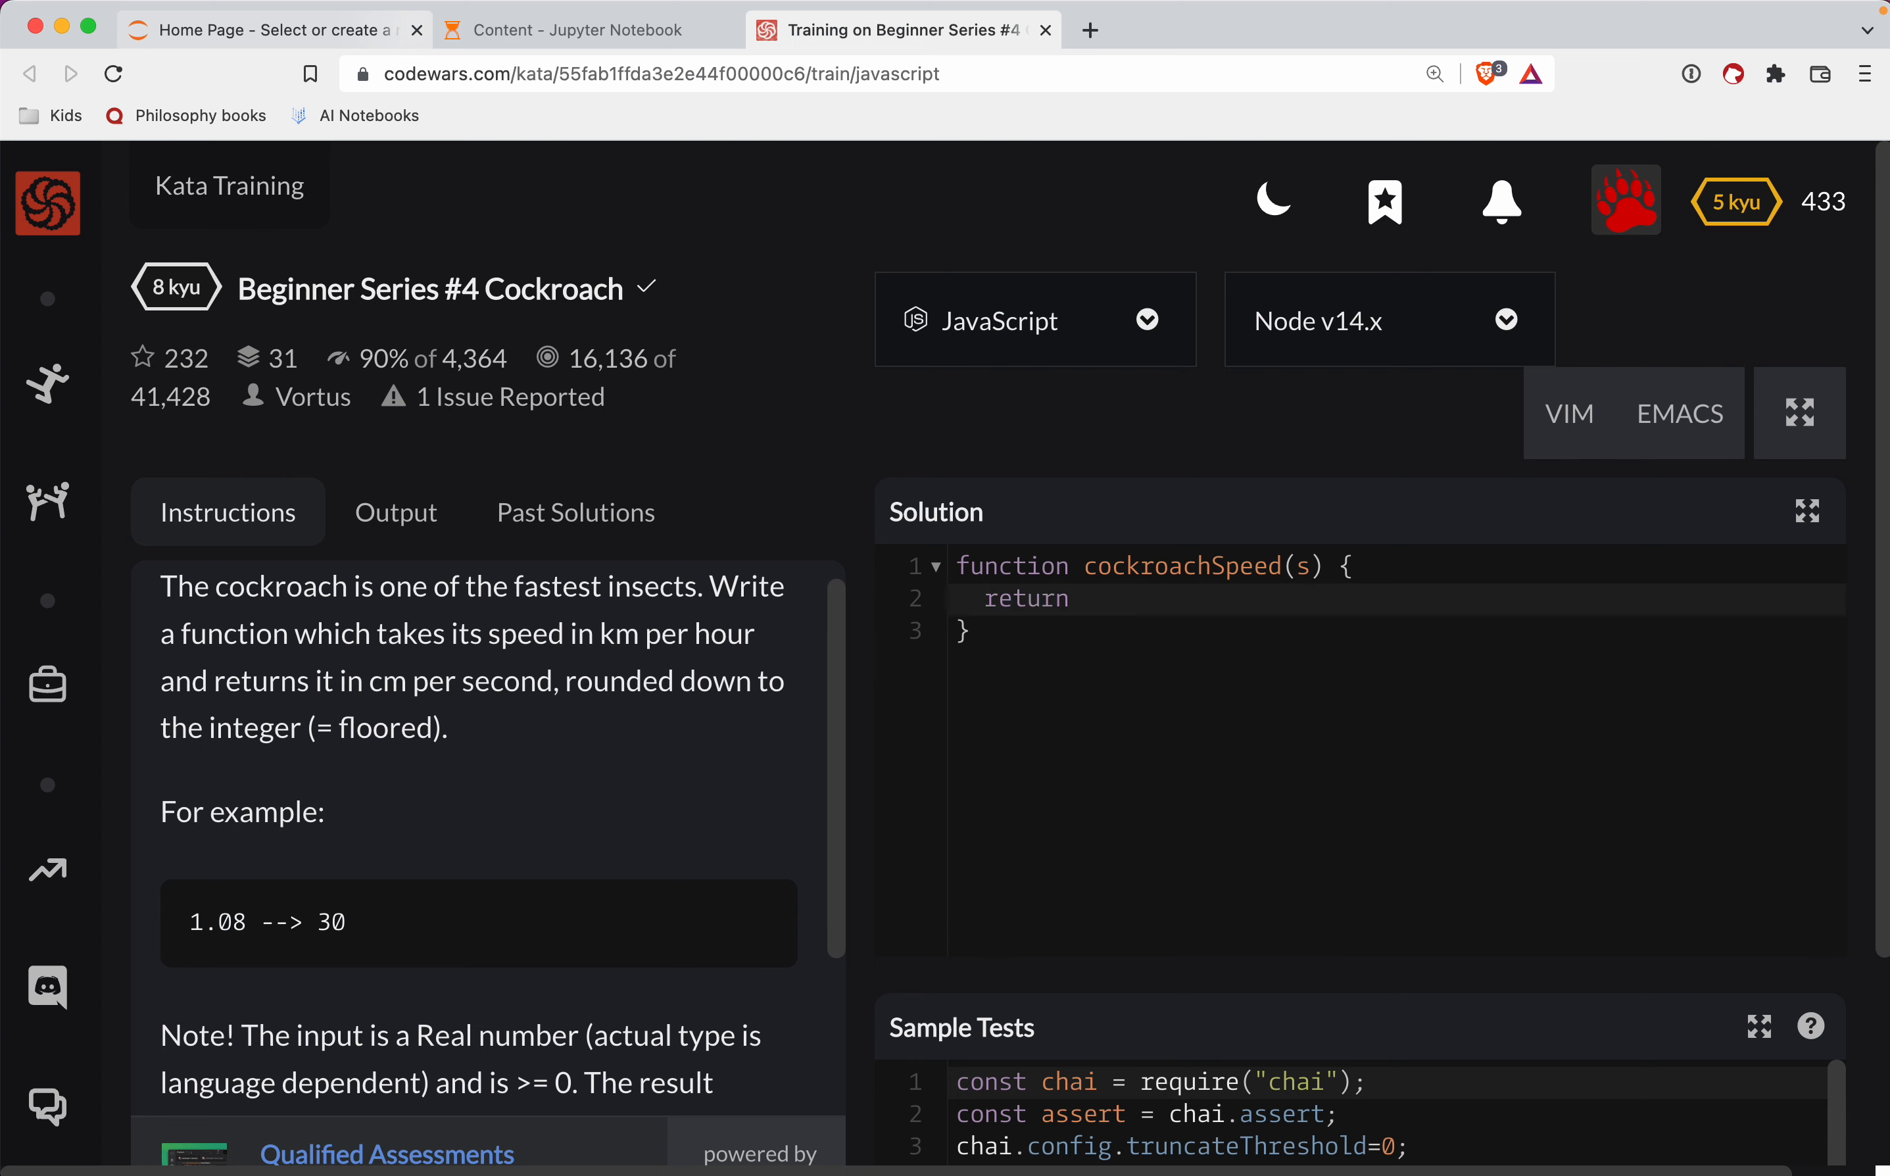
pyautogui.write('Mat')
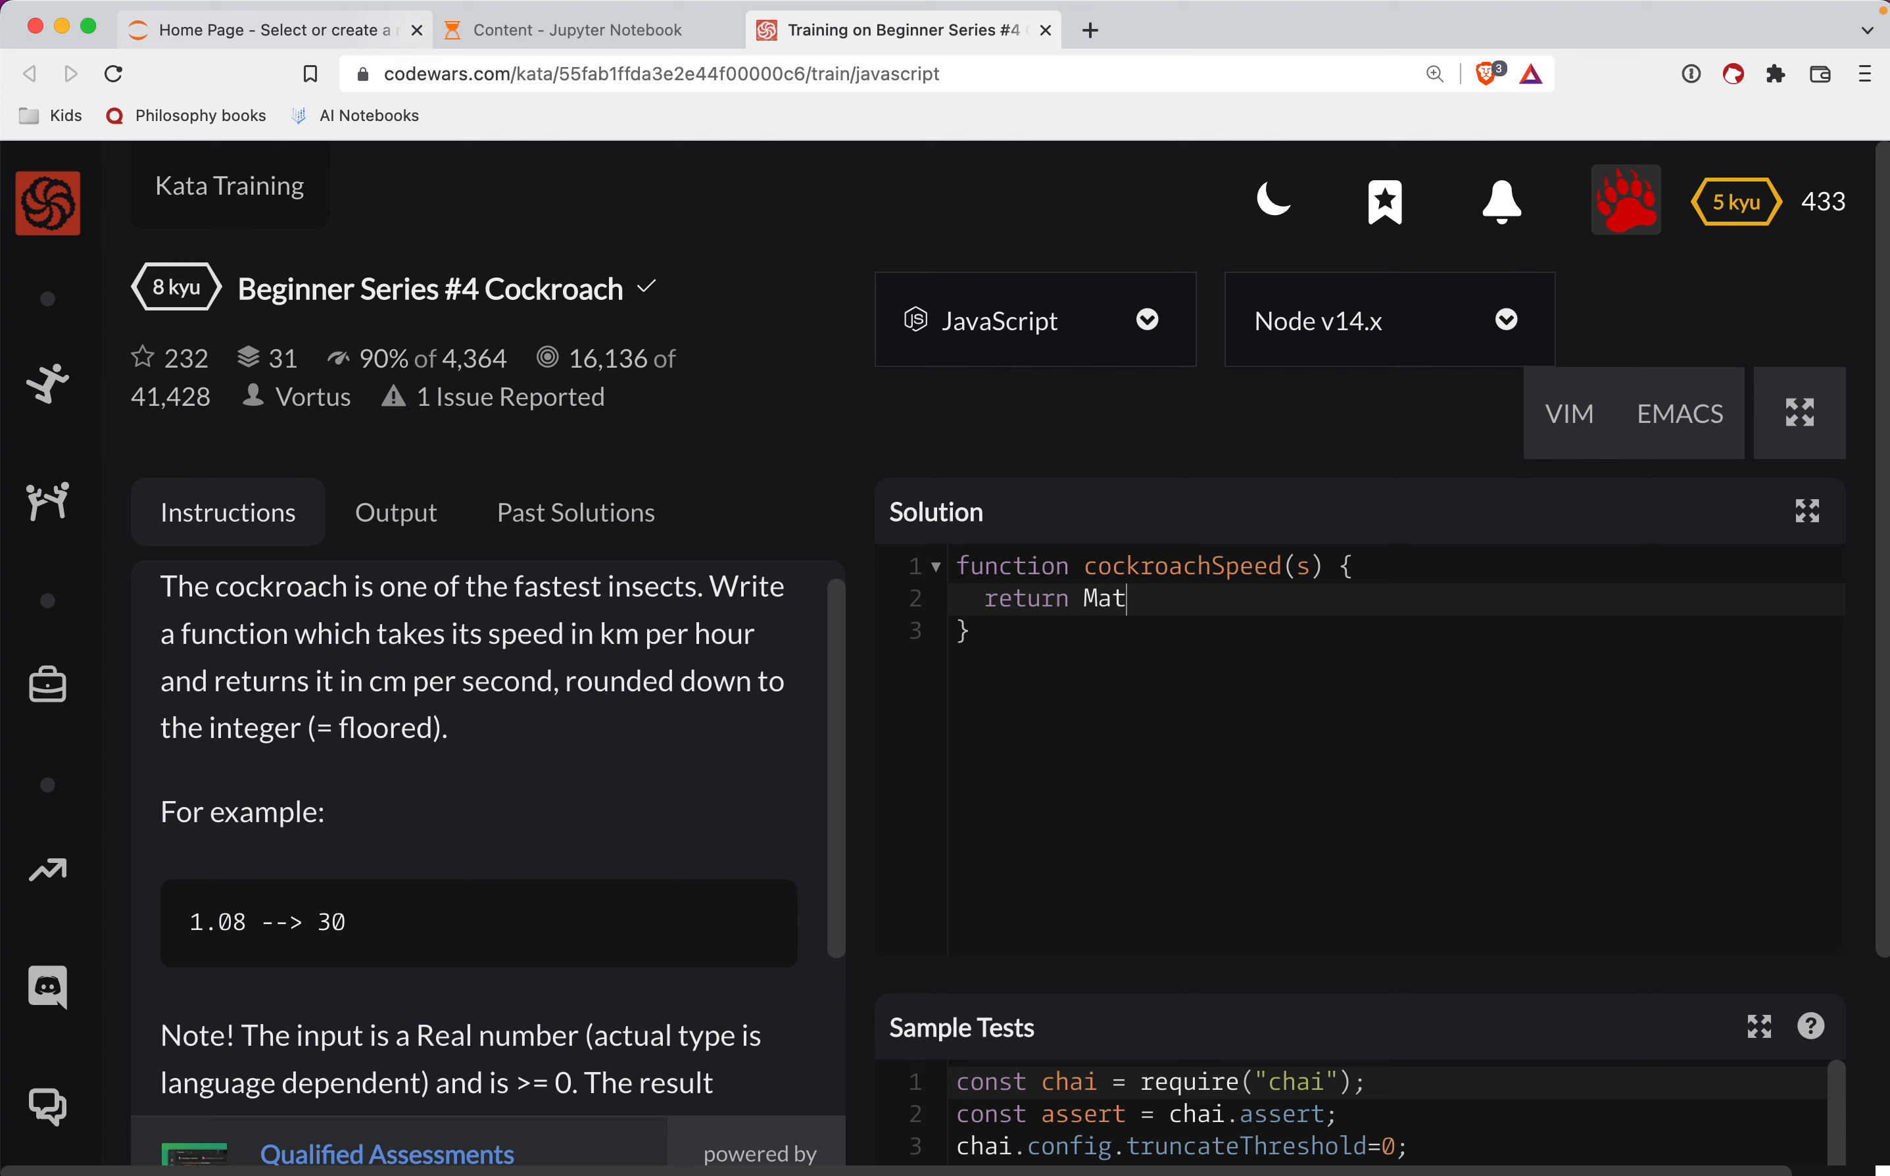
pyautogui.write('h.flo')
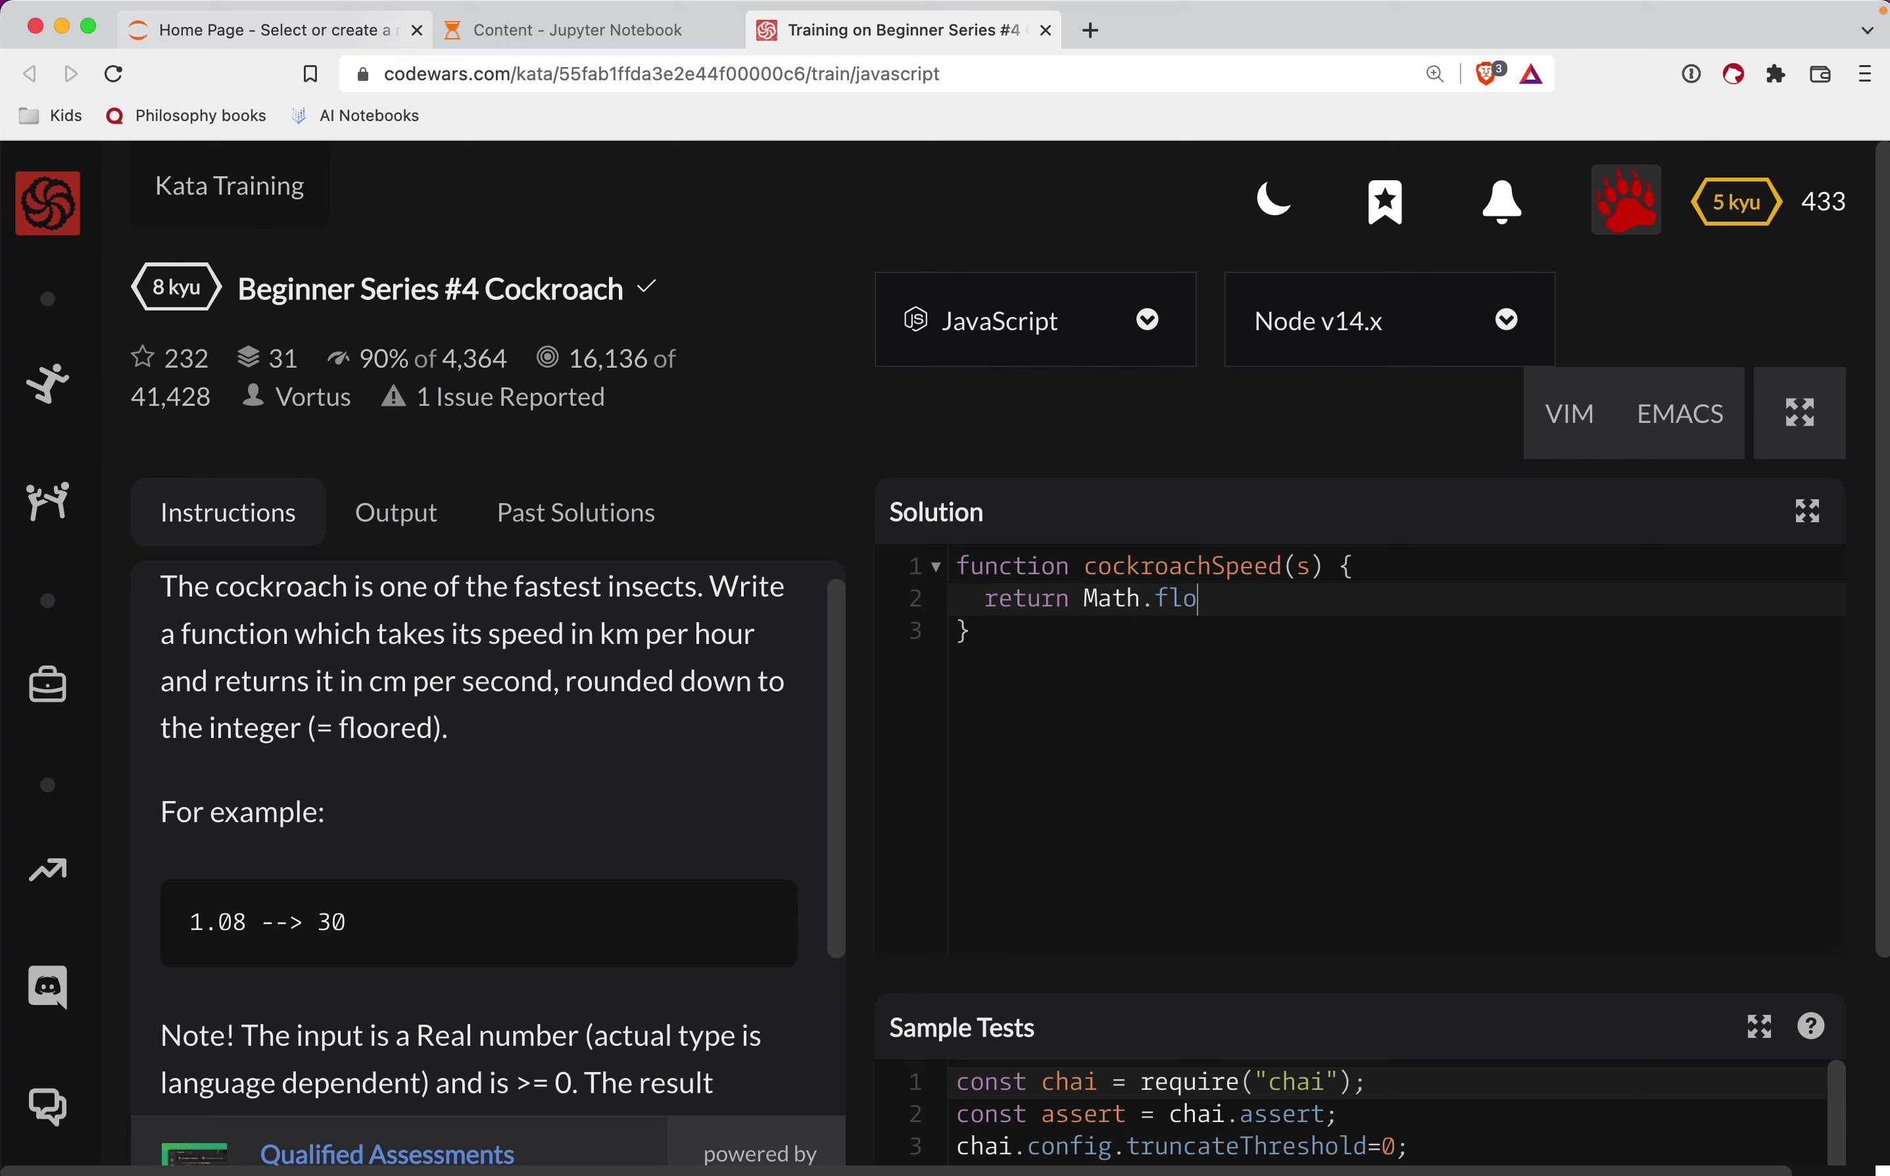
pyautogui.write('or(s)')
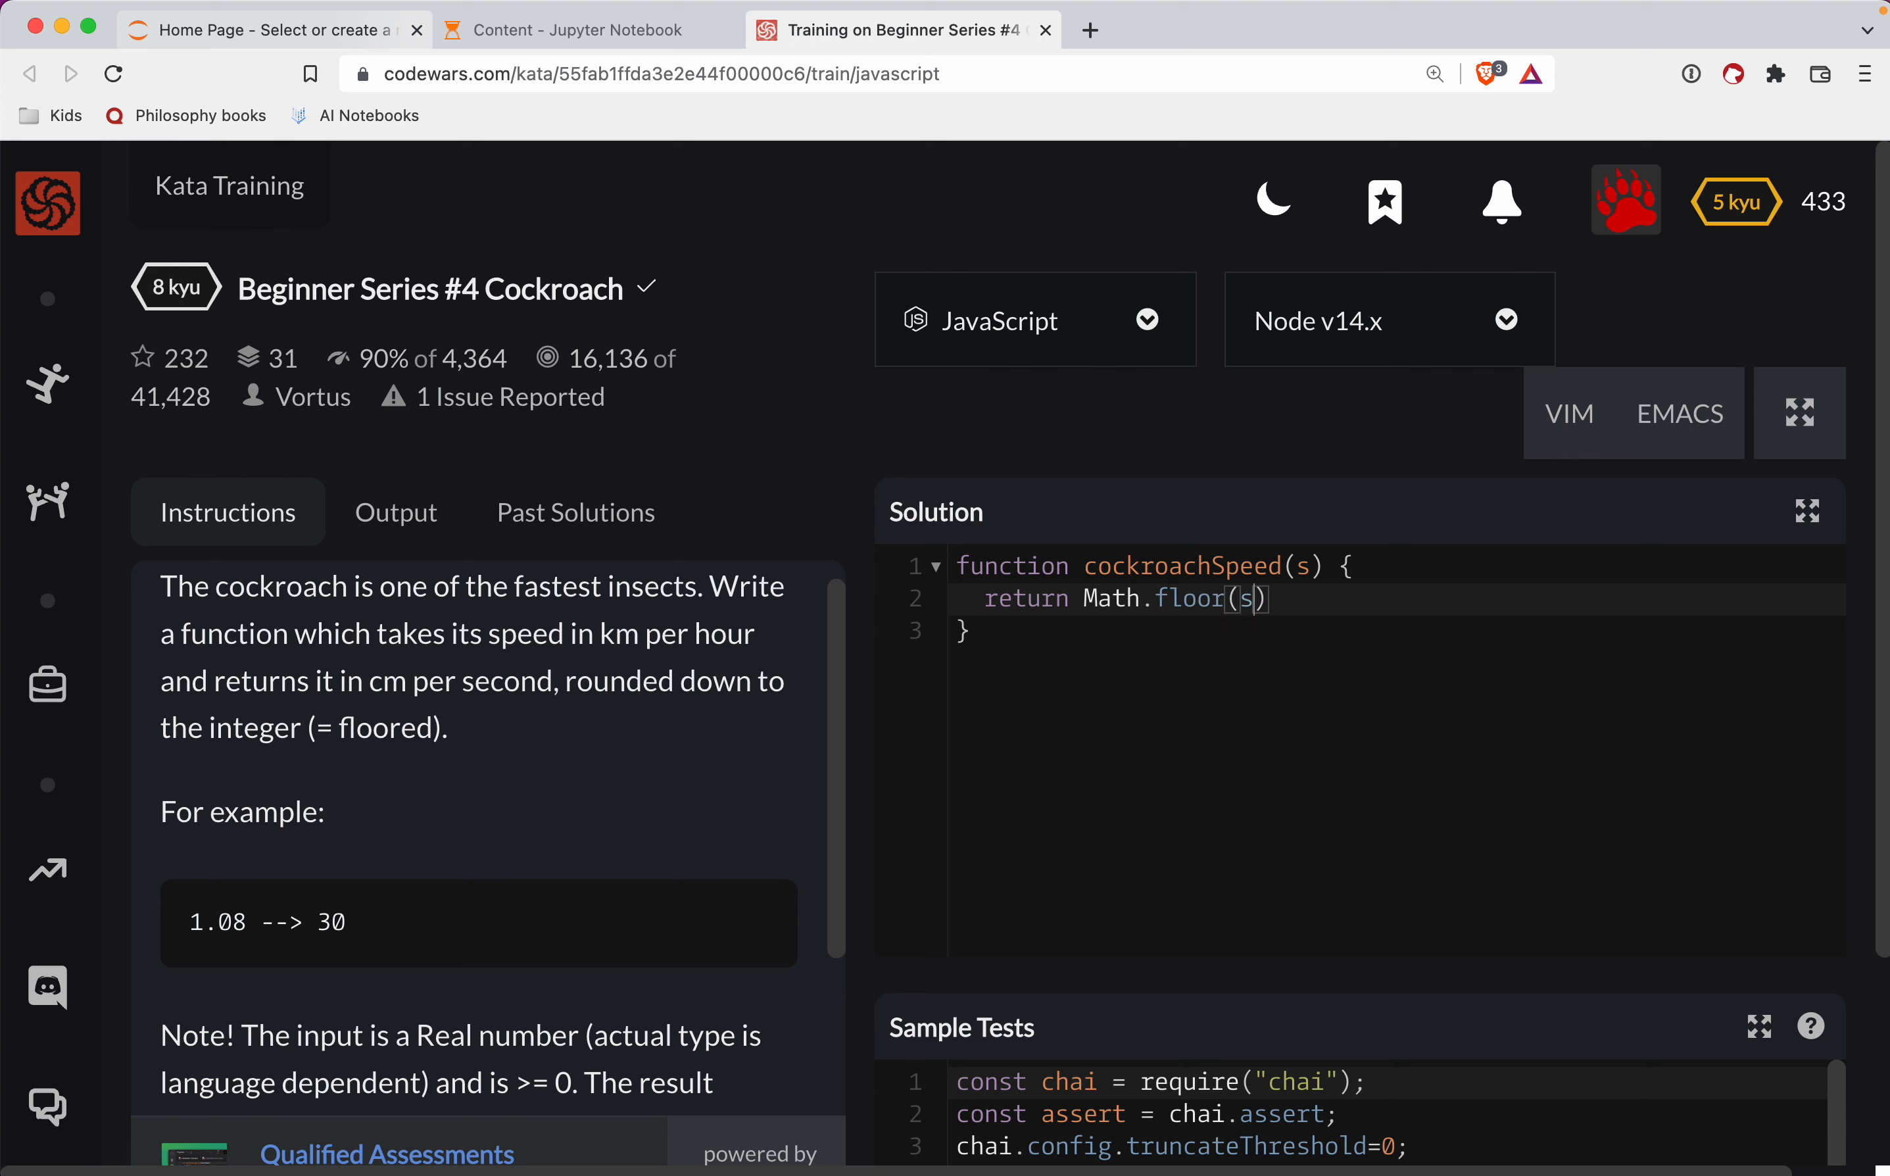
pyautogui.write('* 10')
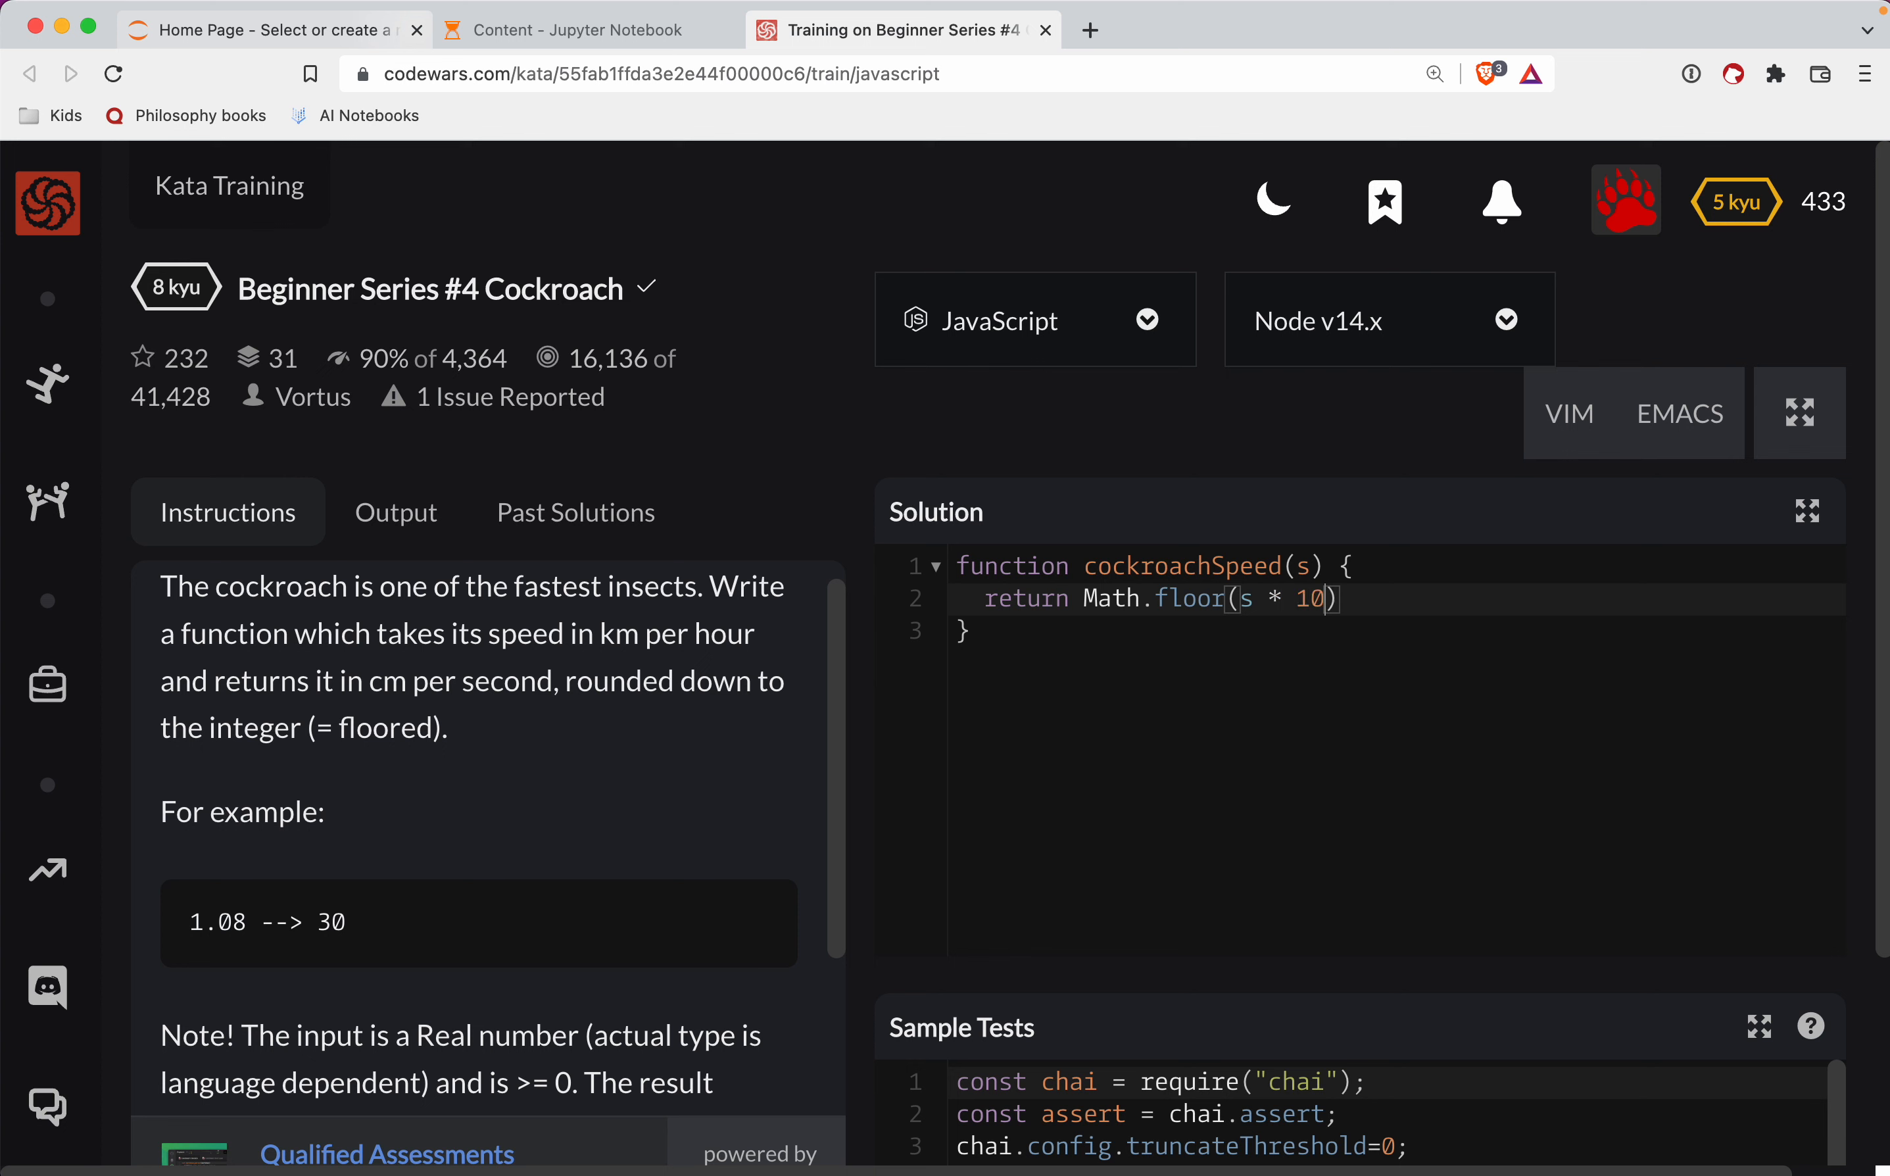
pyautogui.write('00')
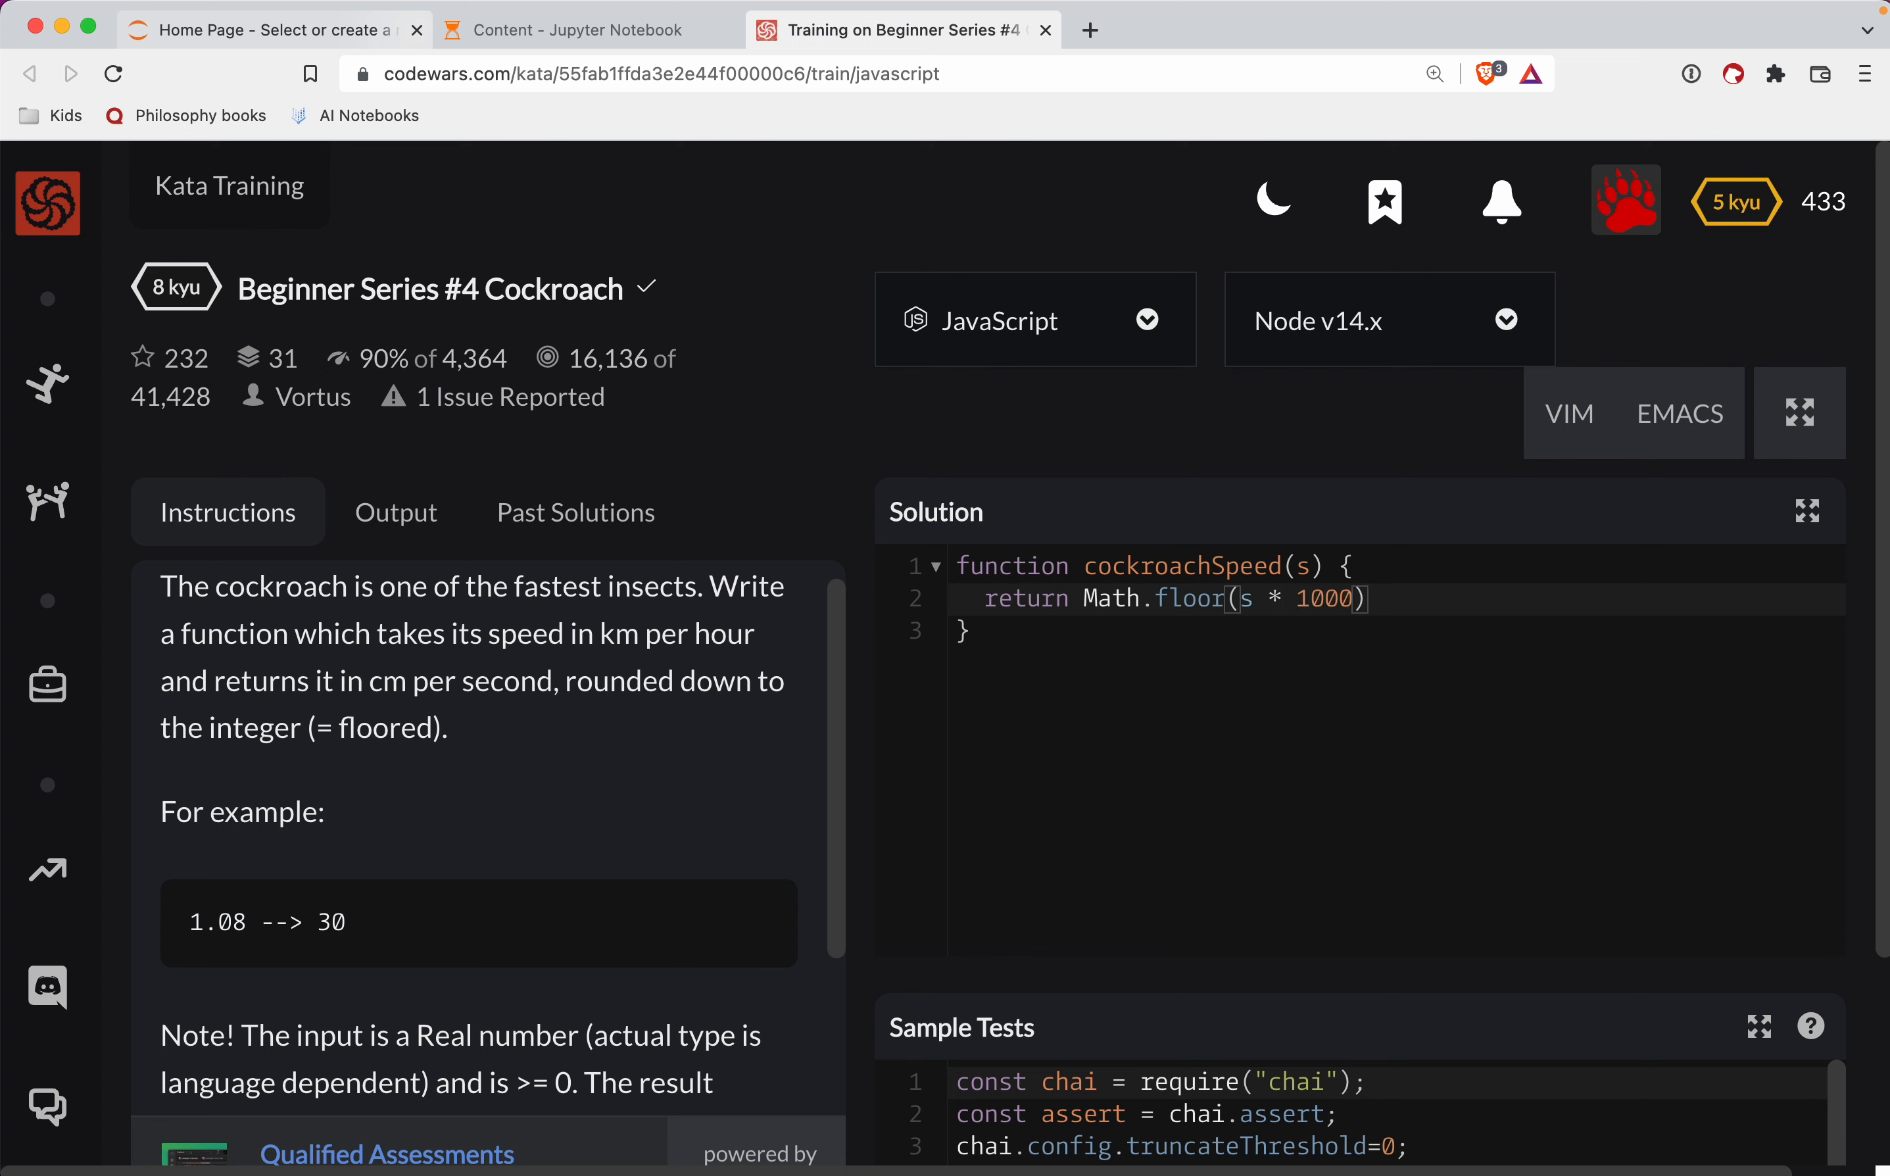
pyautogui.write('* 1')
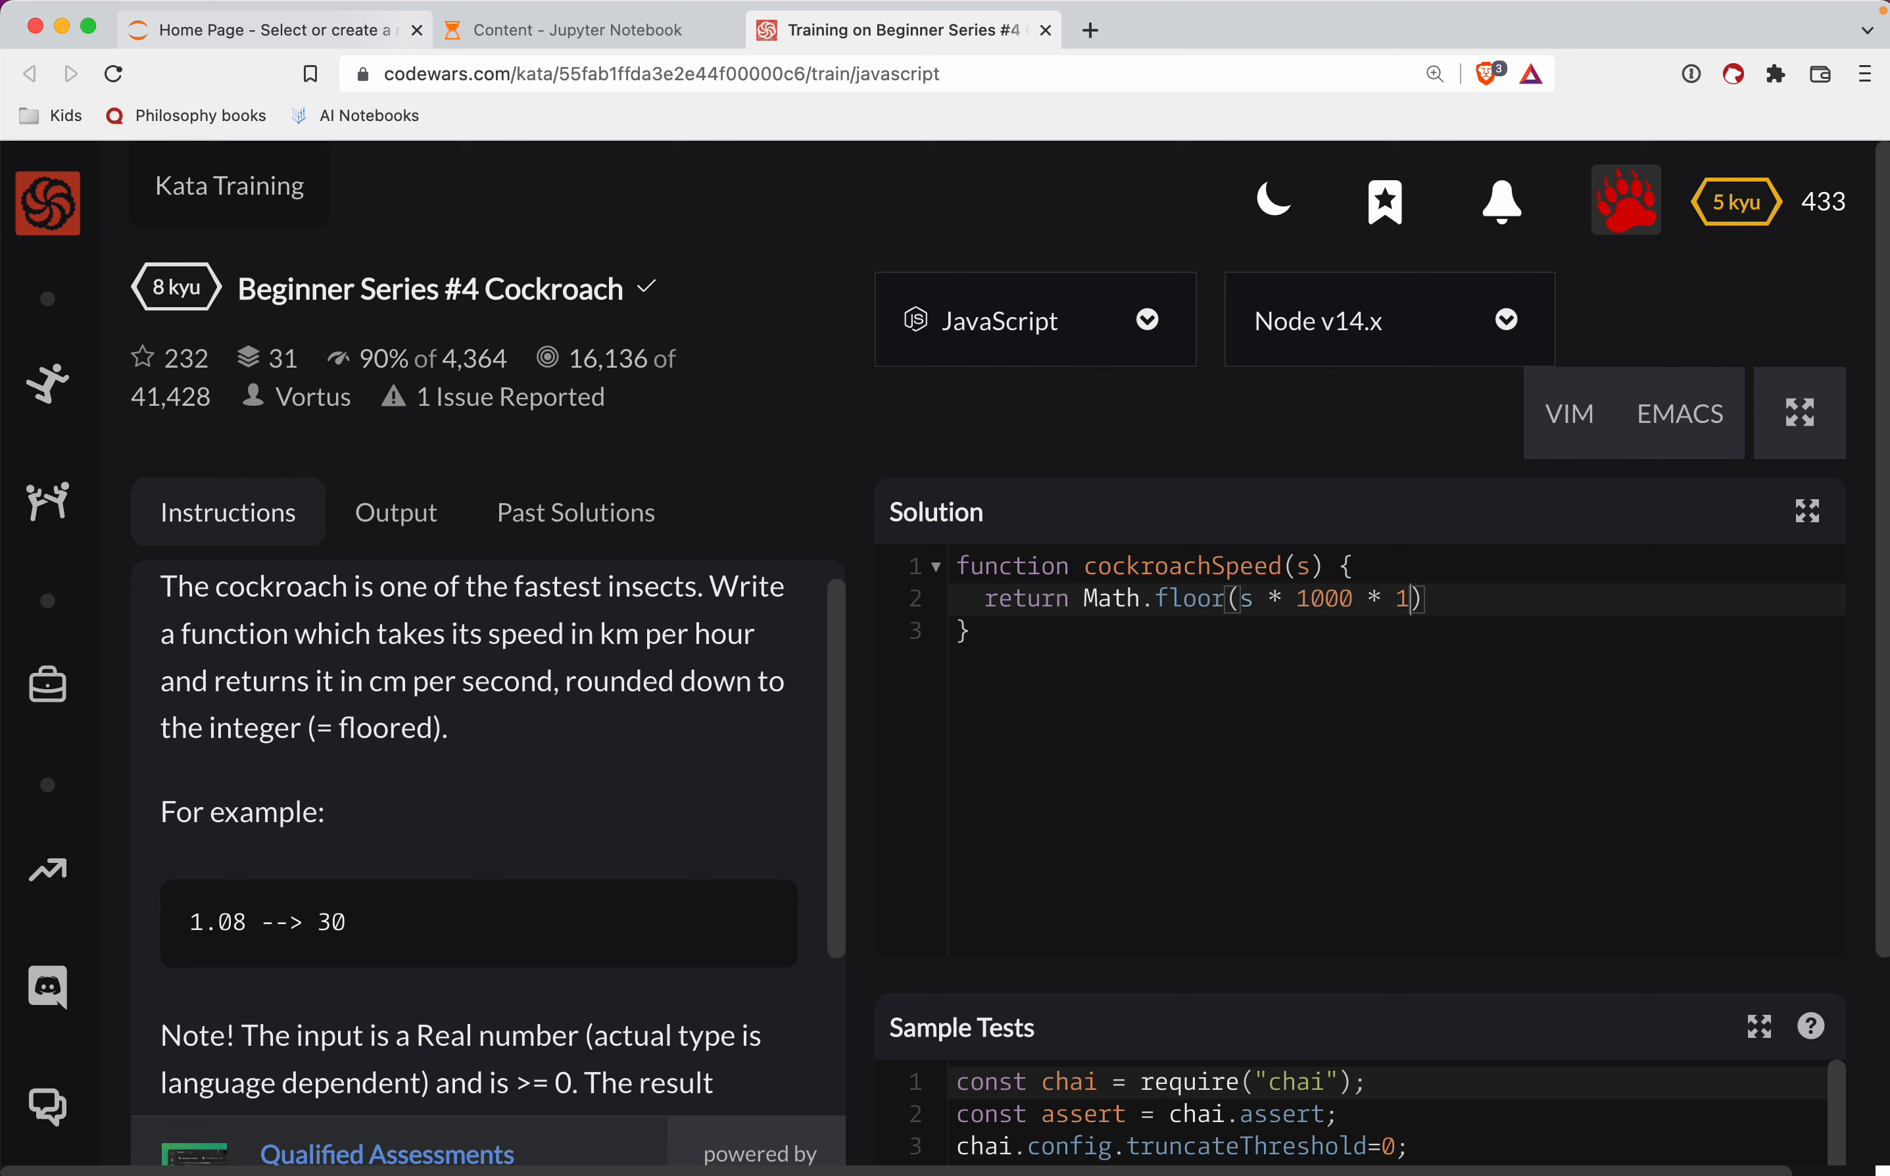
pyautogui.write('00')
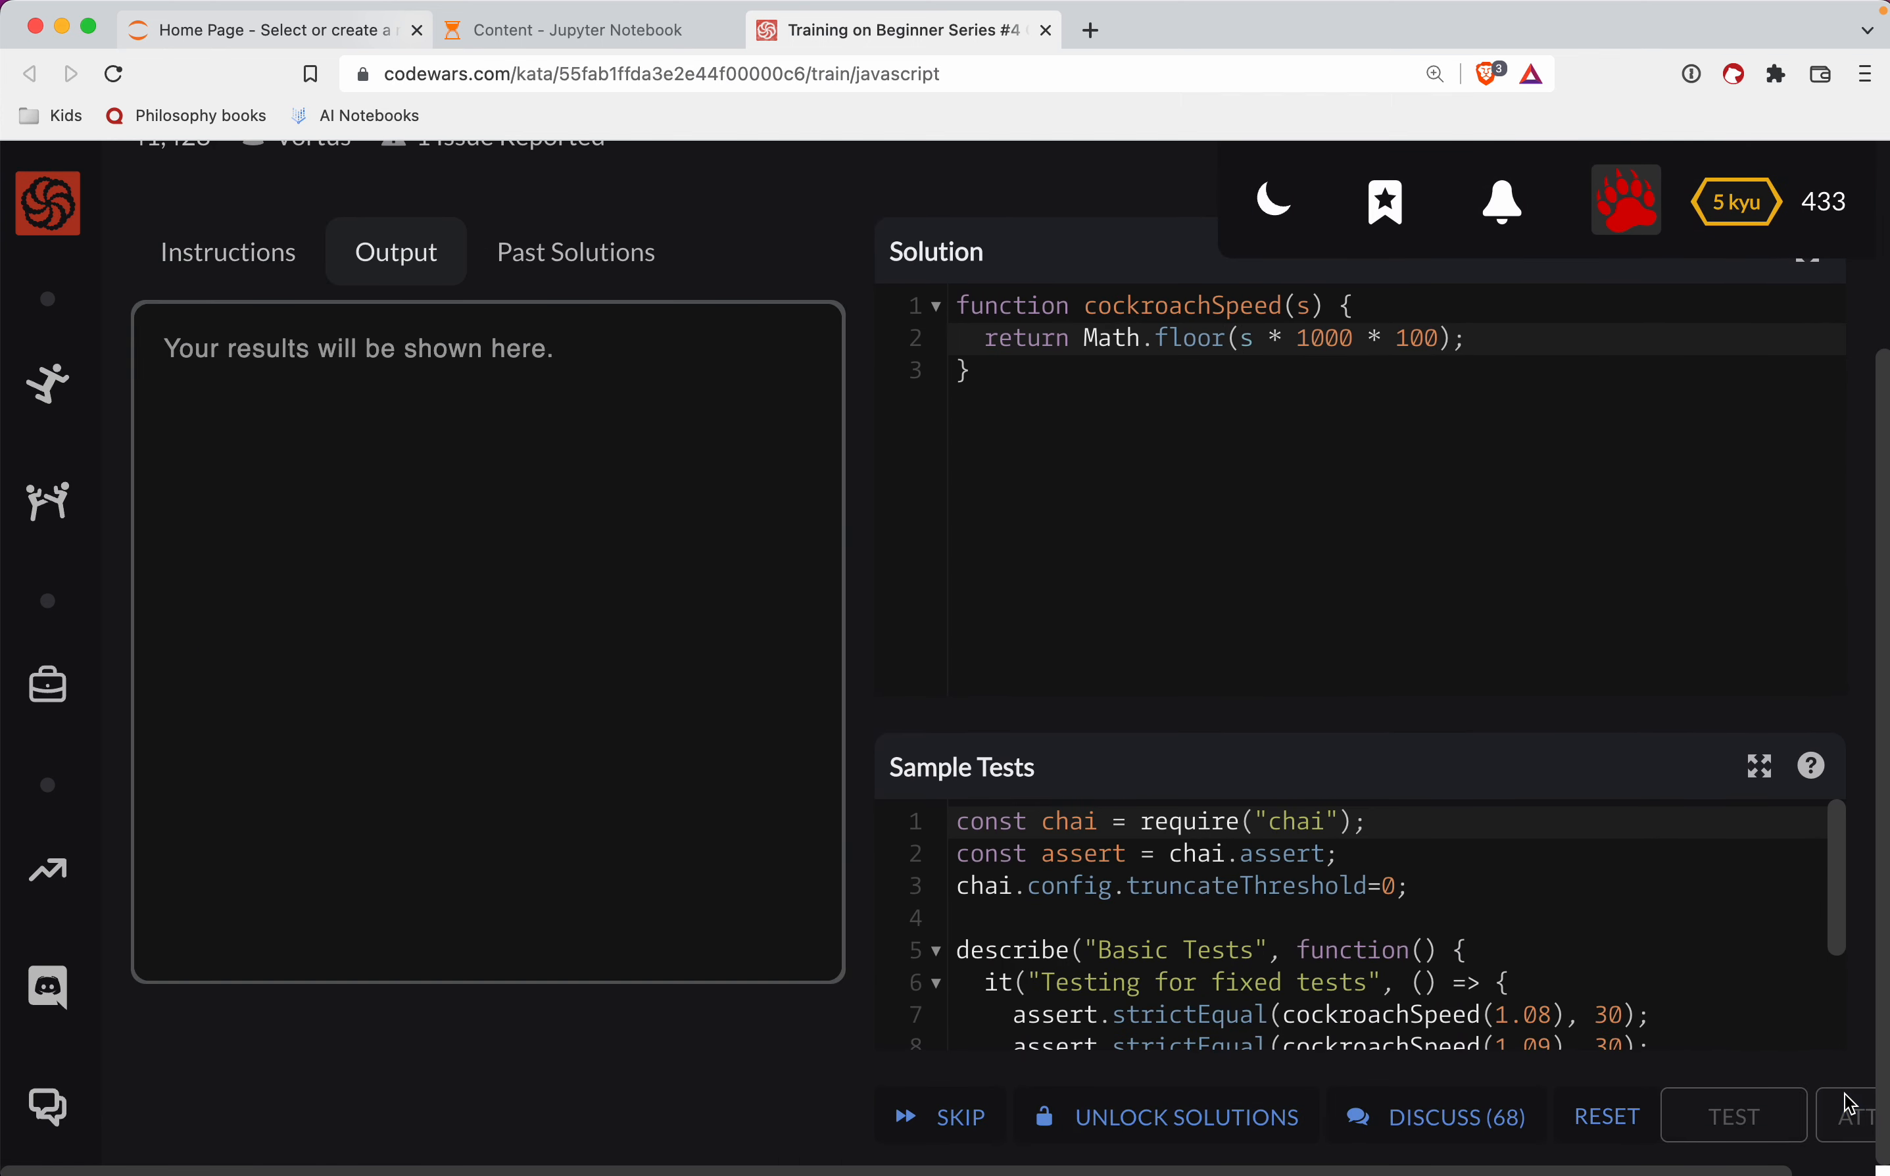
# Run the sample tests, see 'expected 108000 to equal 30', and go back to Instructions.
pyautogui.click(1734, 1114)
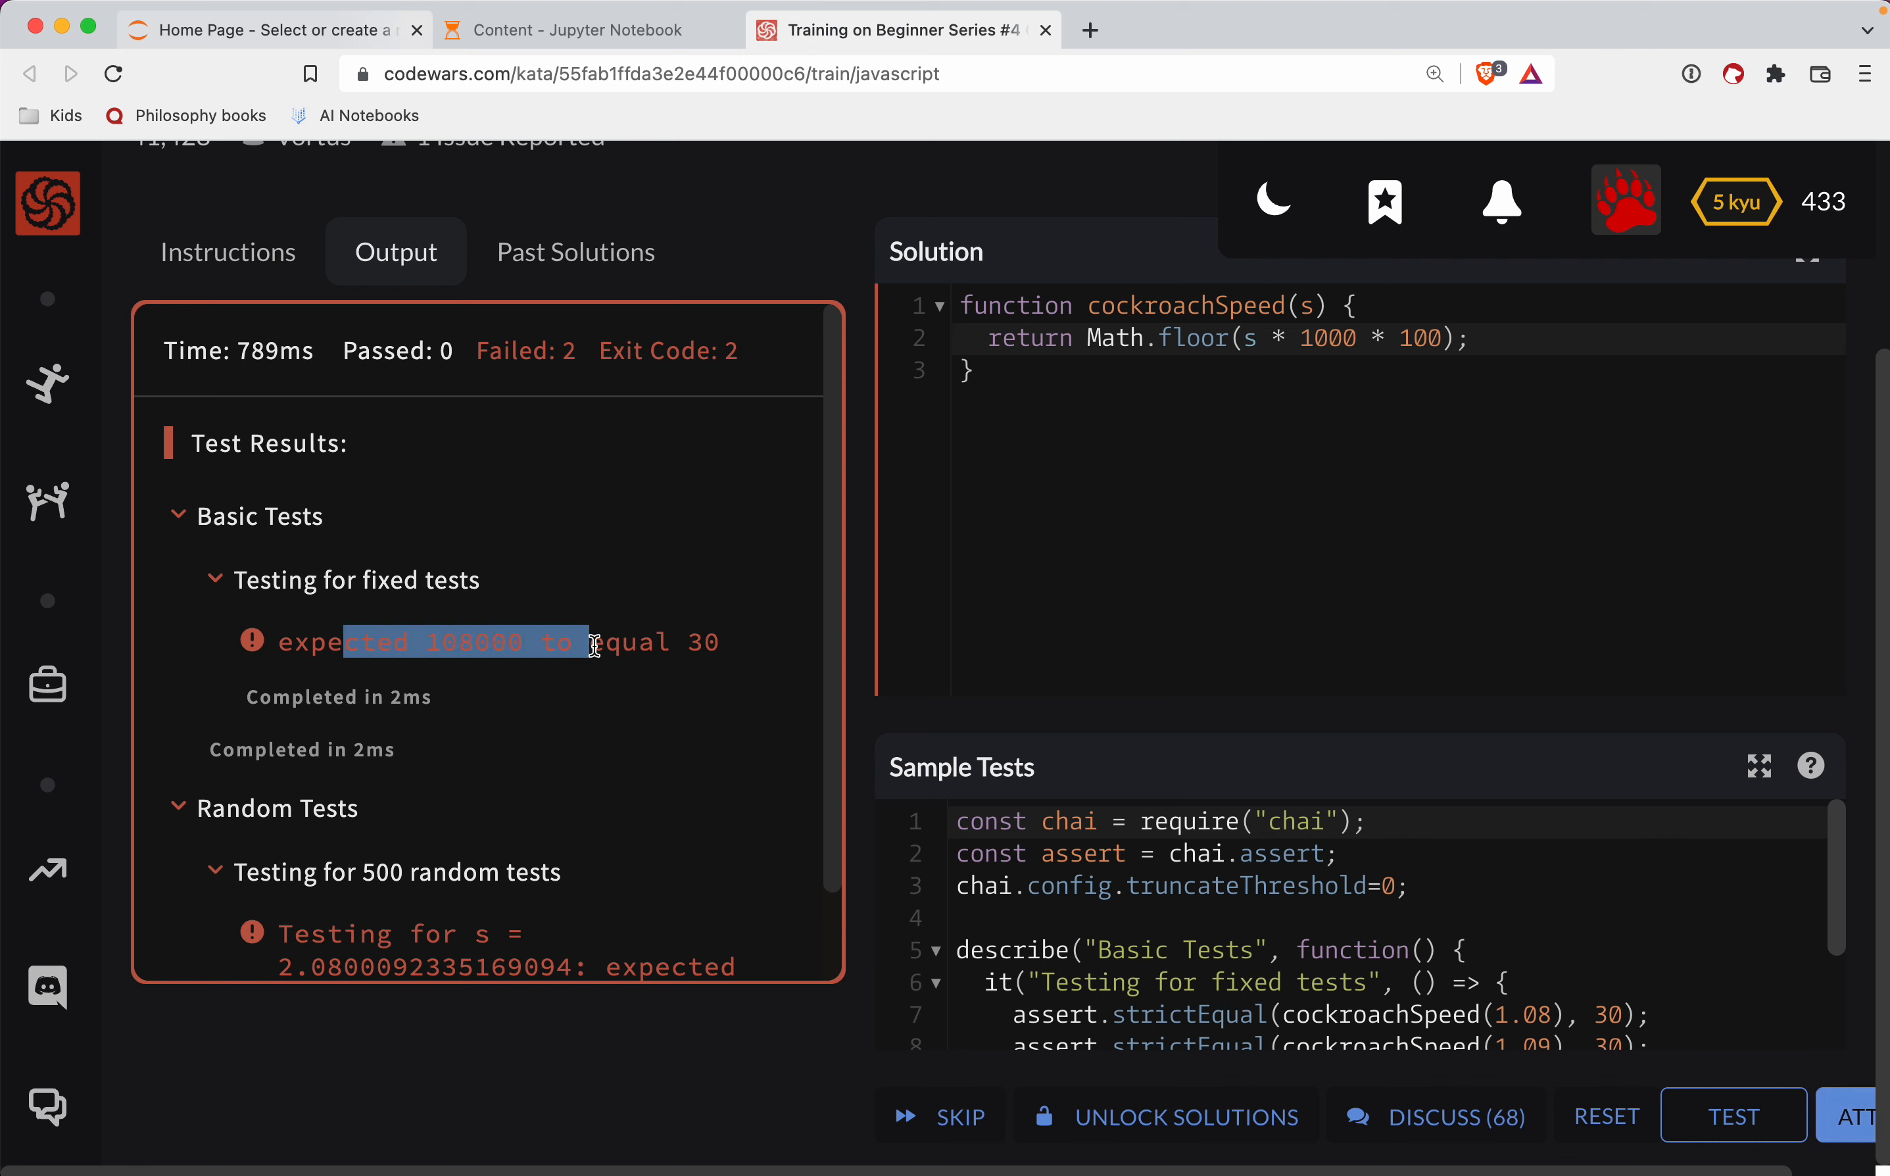
pyautogui.moveTo(1216, 985)
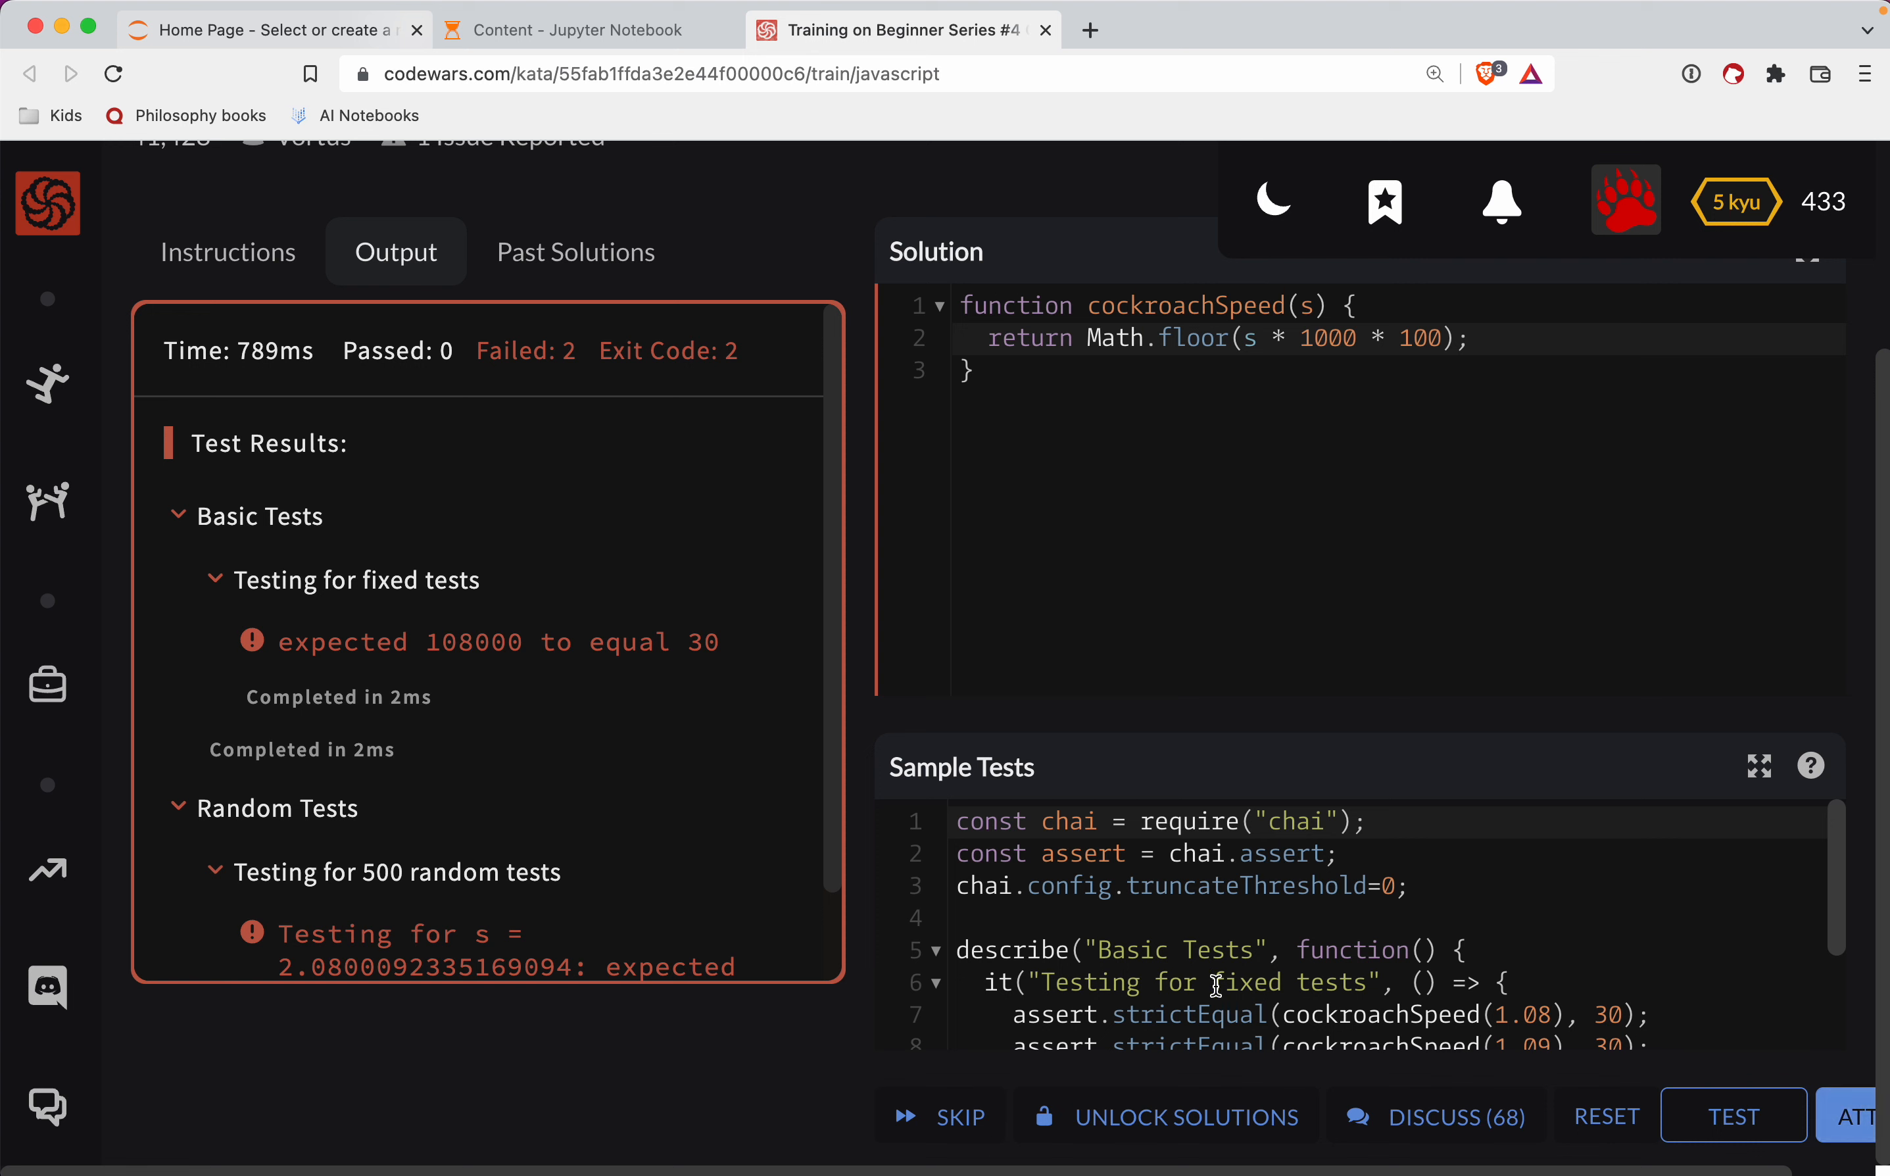
pyautogui.scroll(-3)
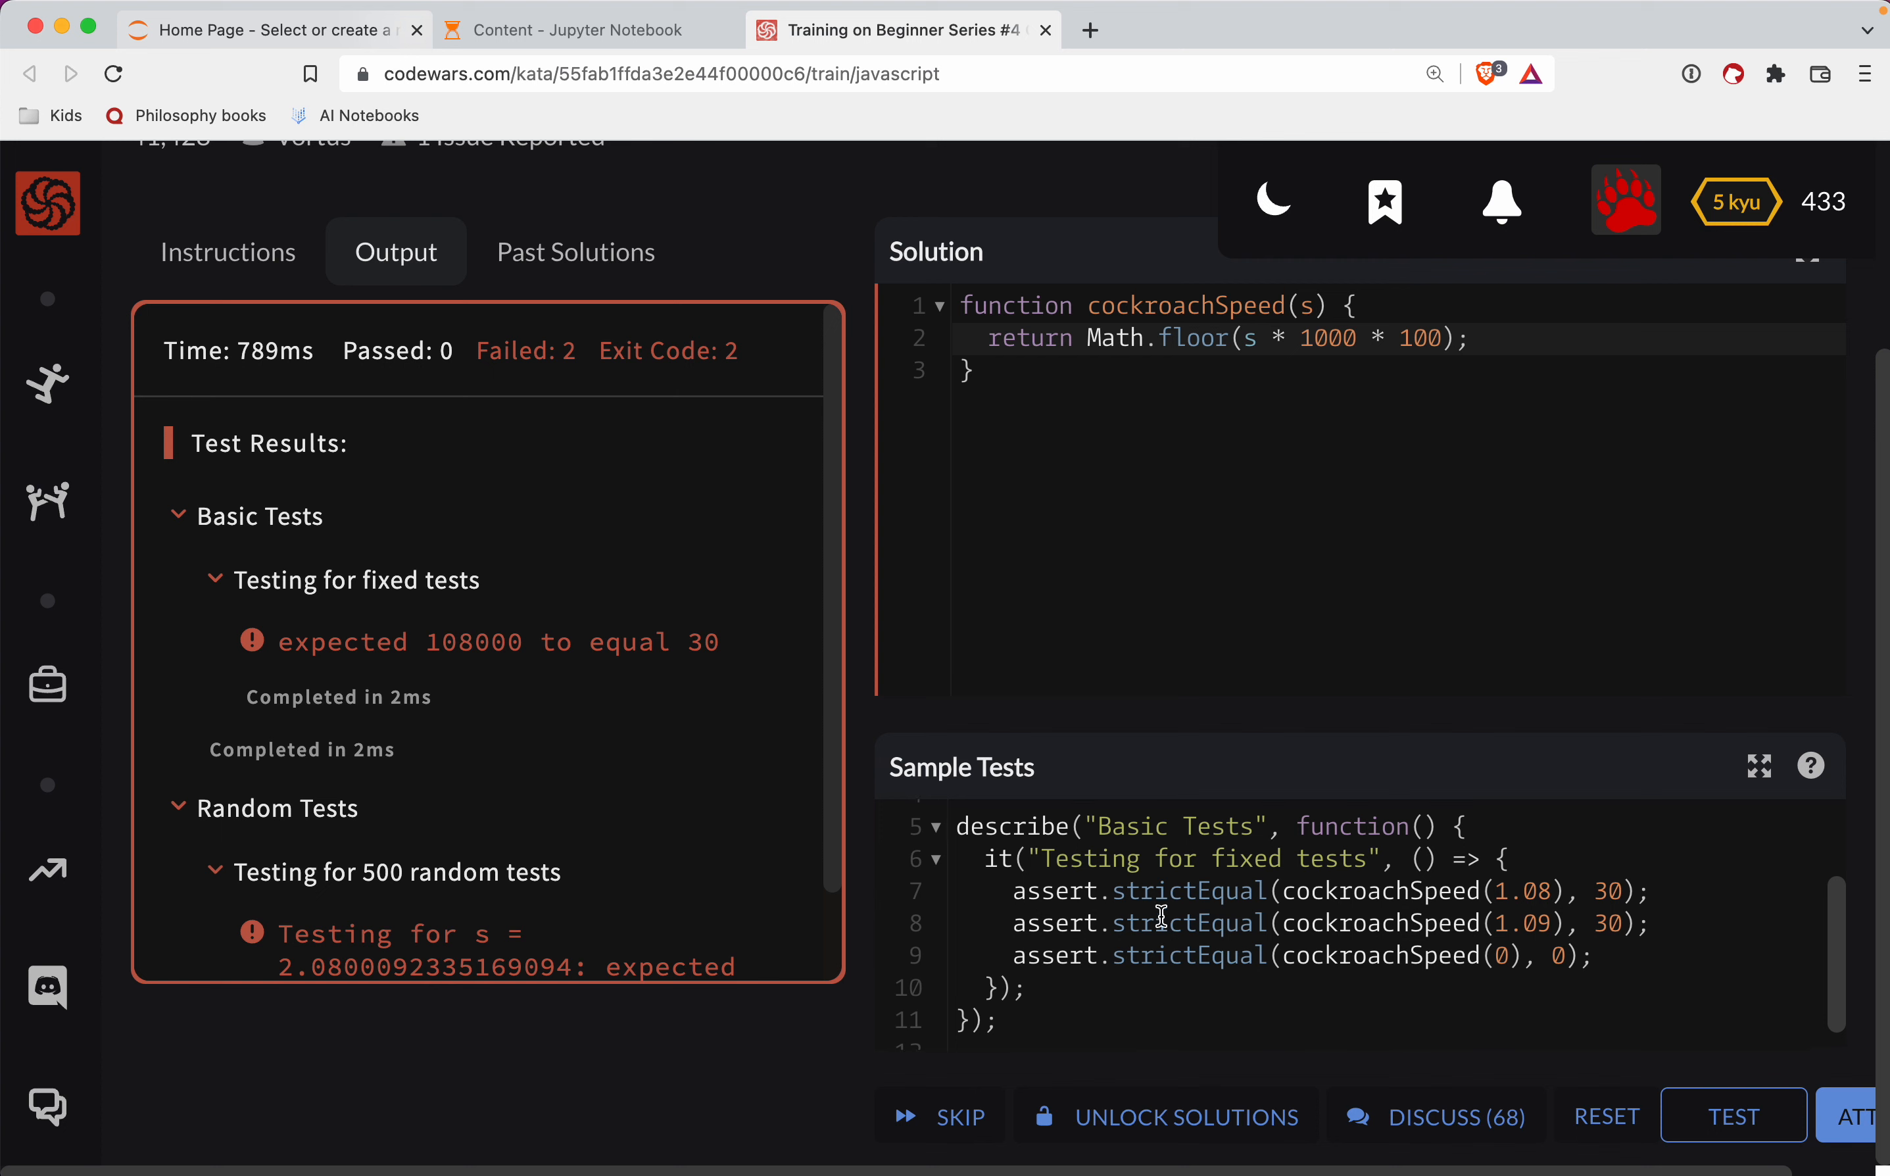
pyautogui.moveTo(555, 407)
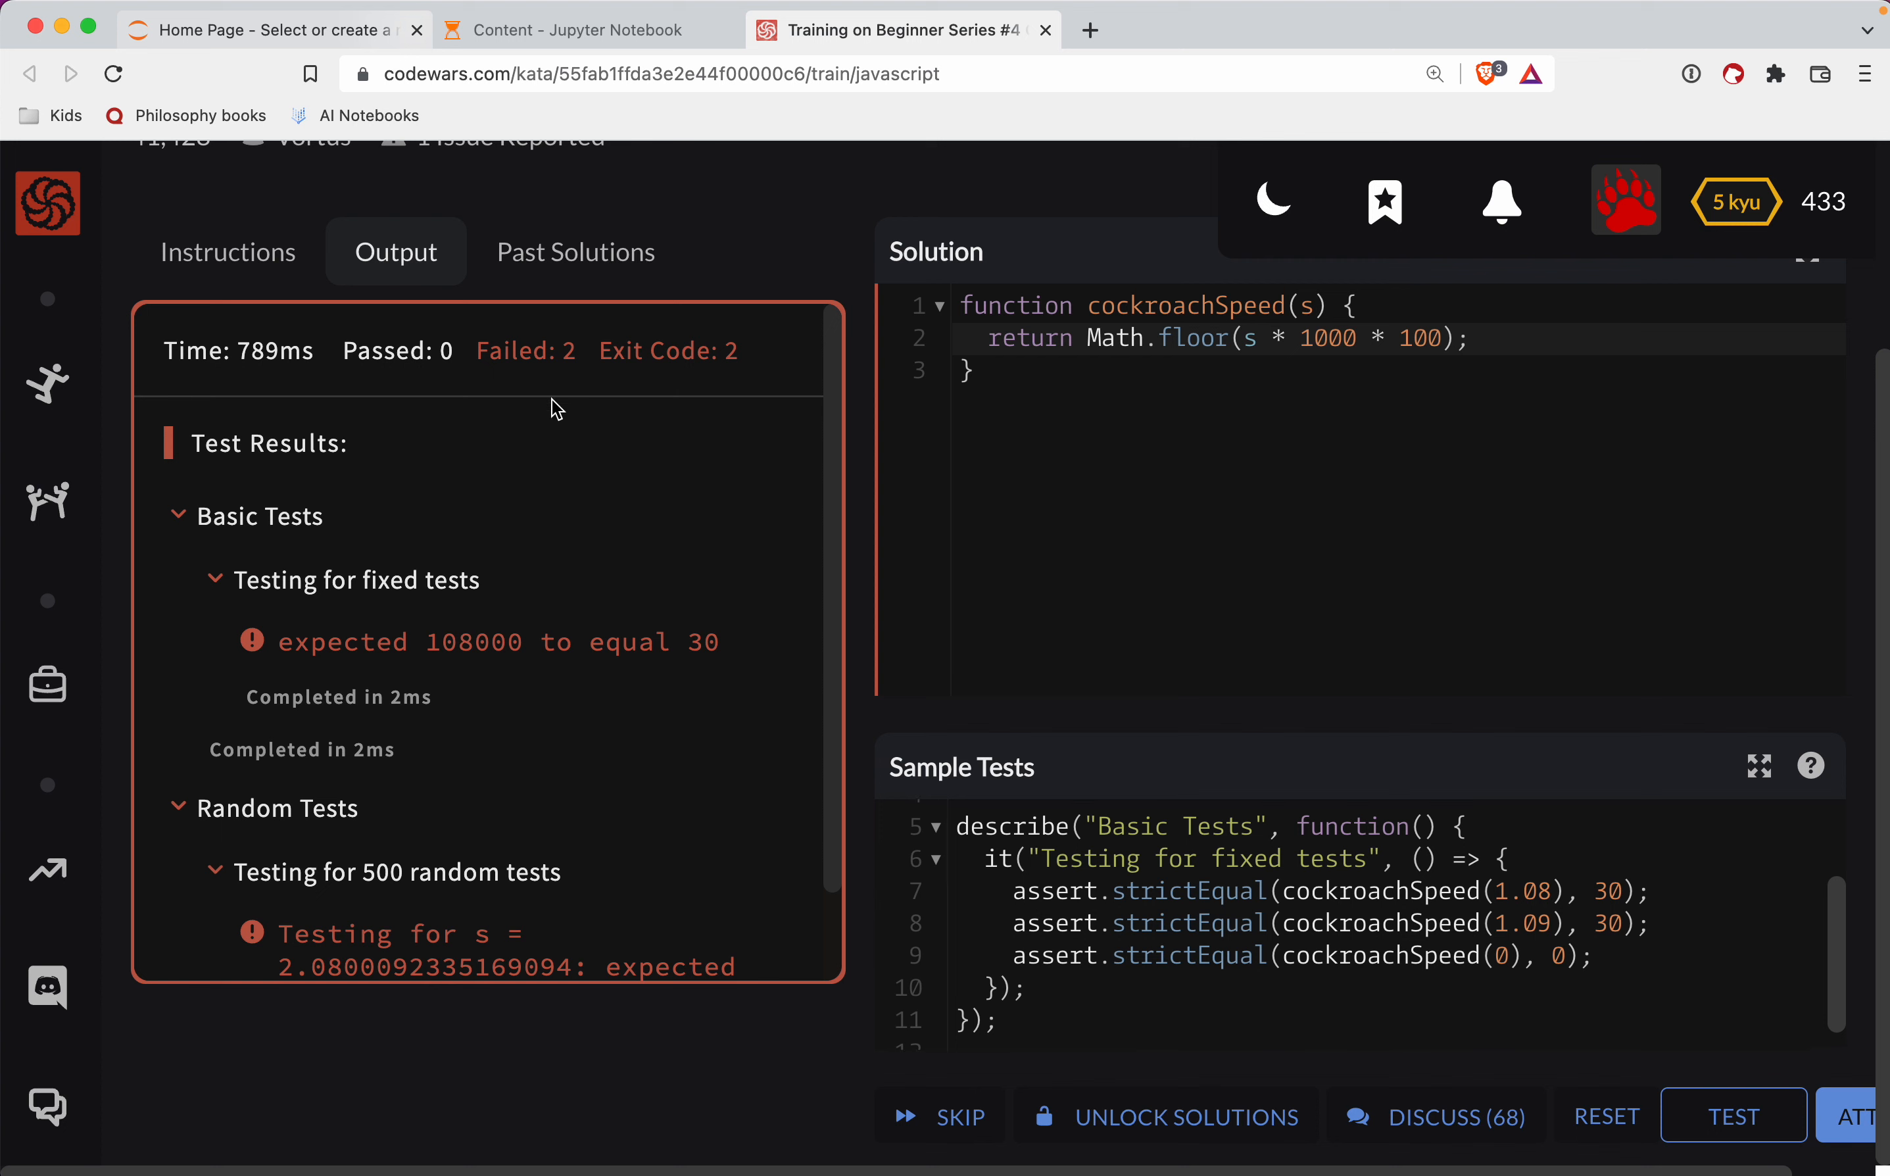
pyautogui.moveTo(534, 463)
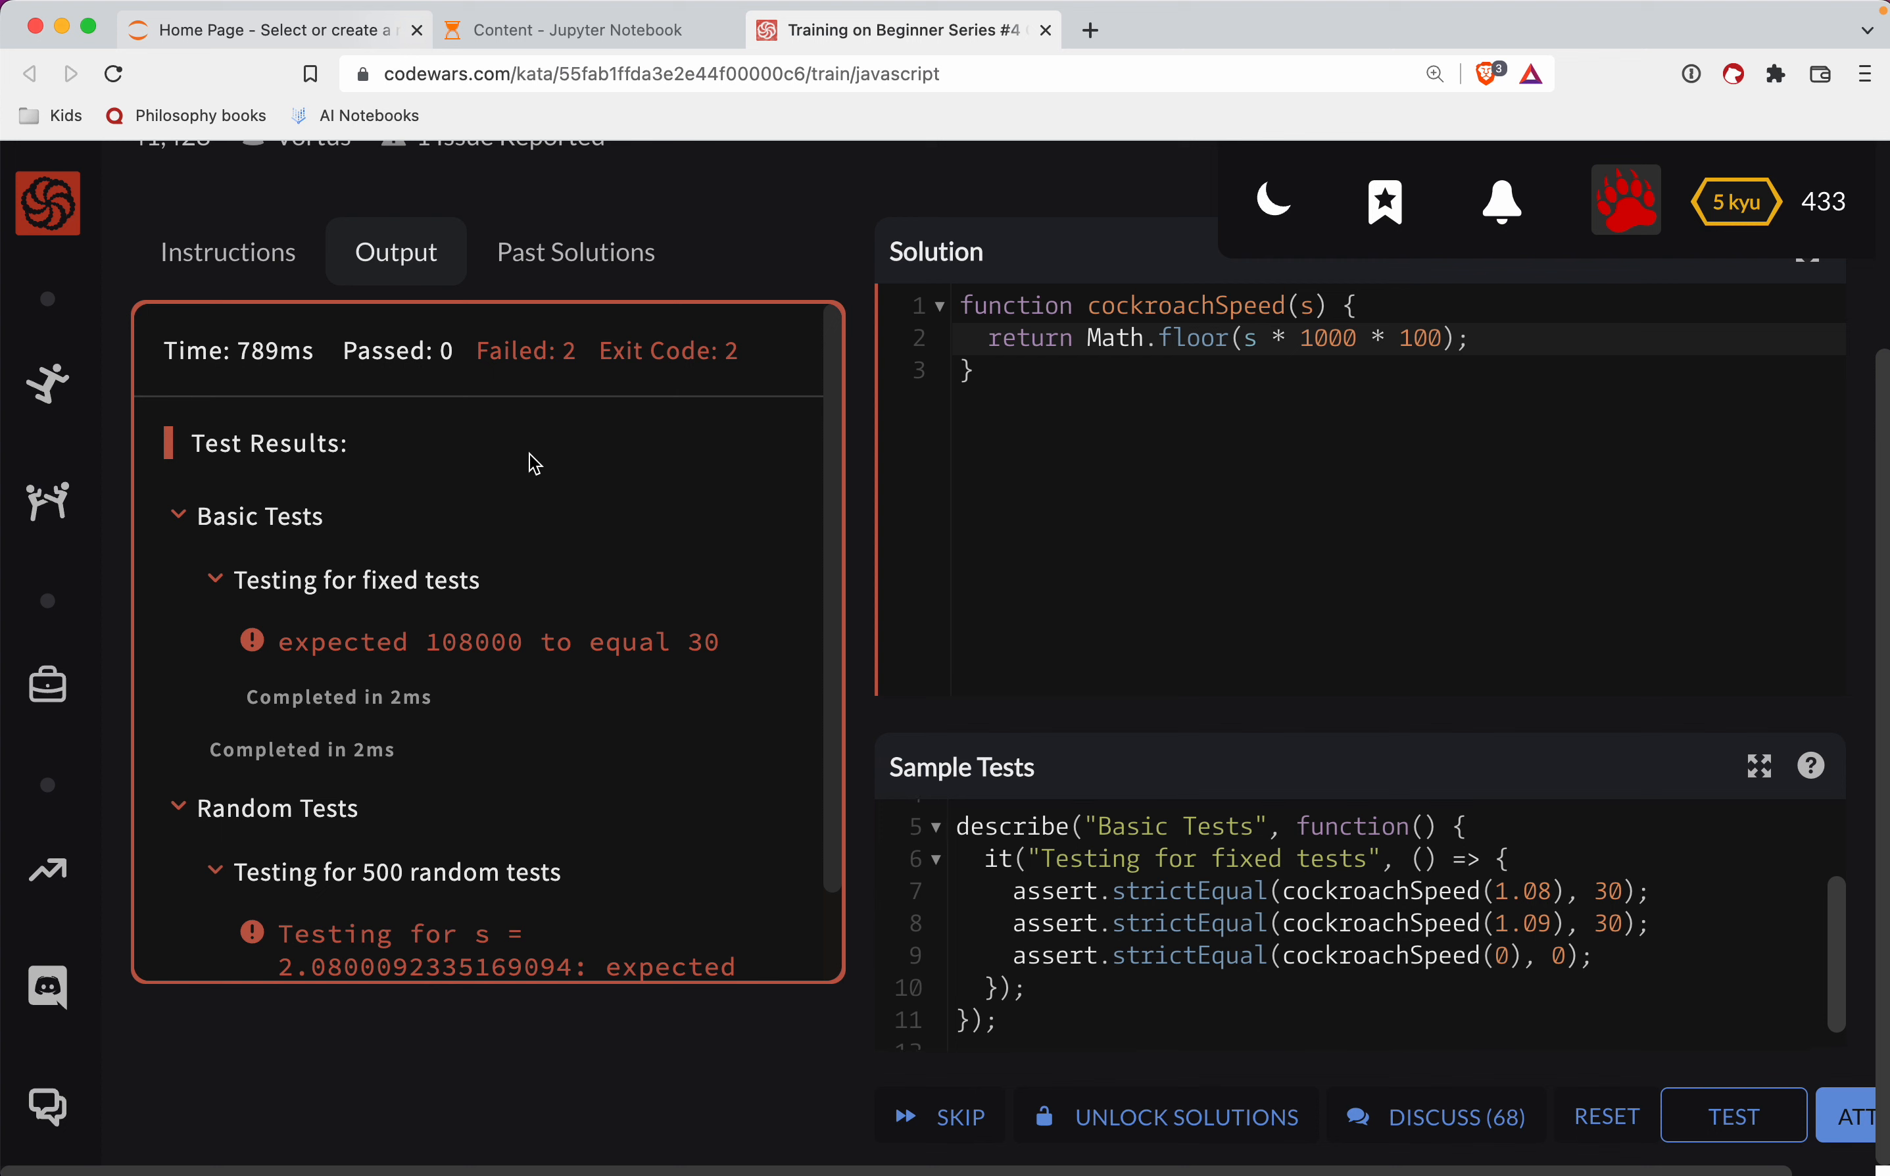
pyautogui.moveTo(228, 253)
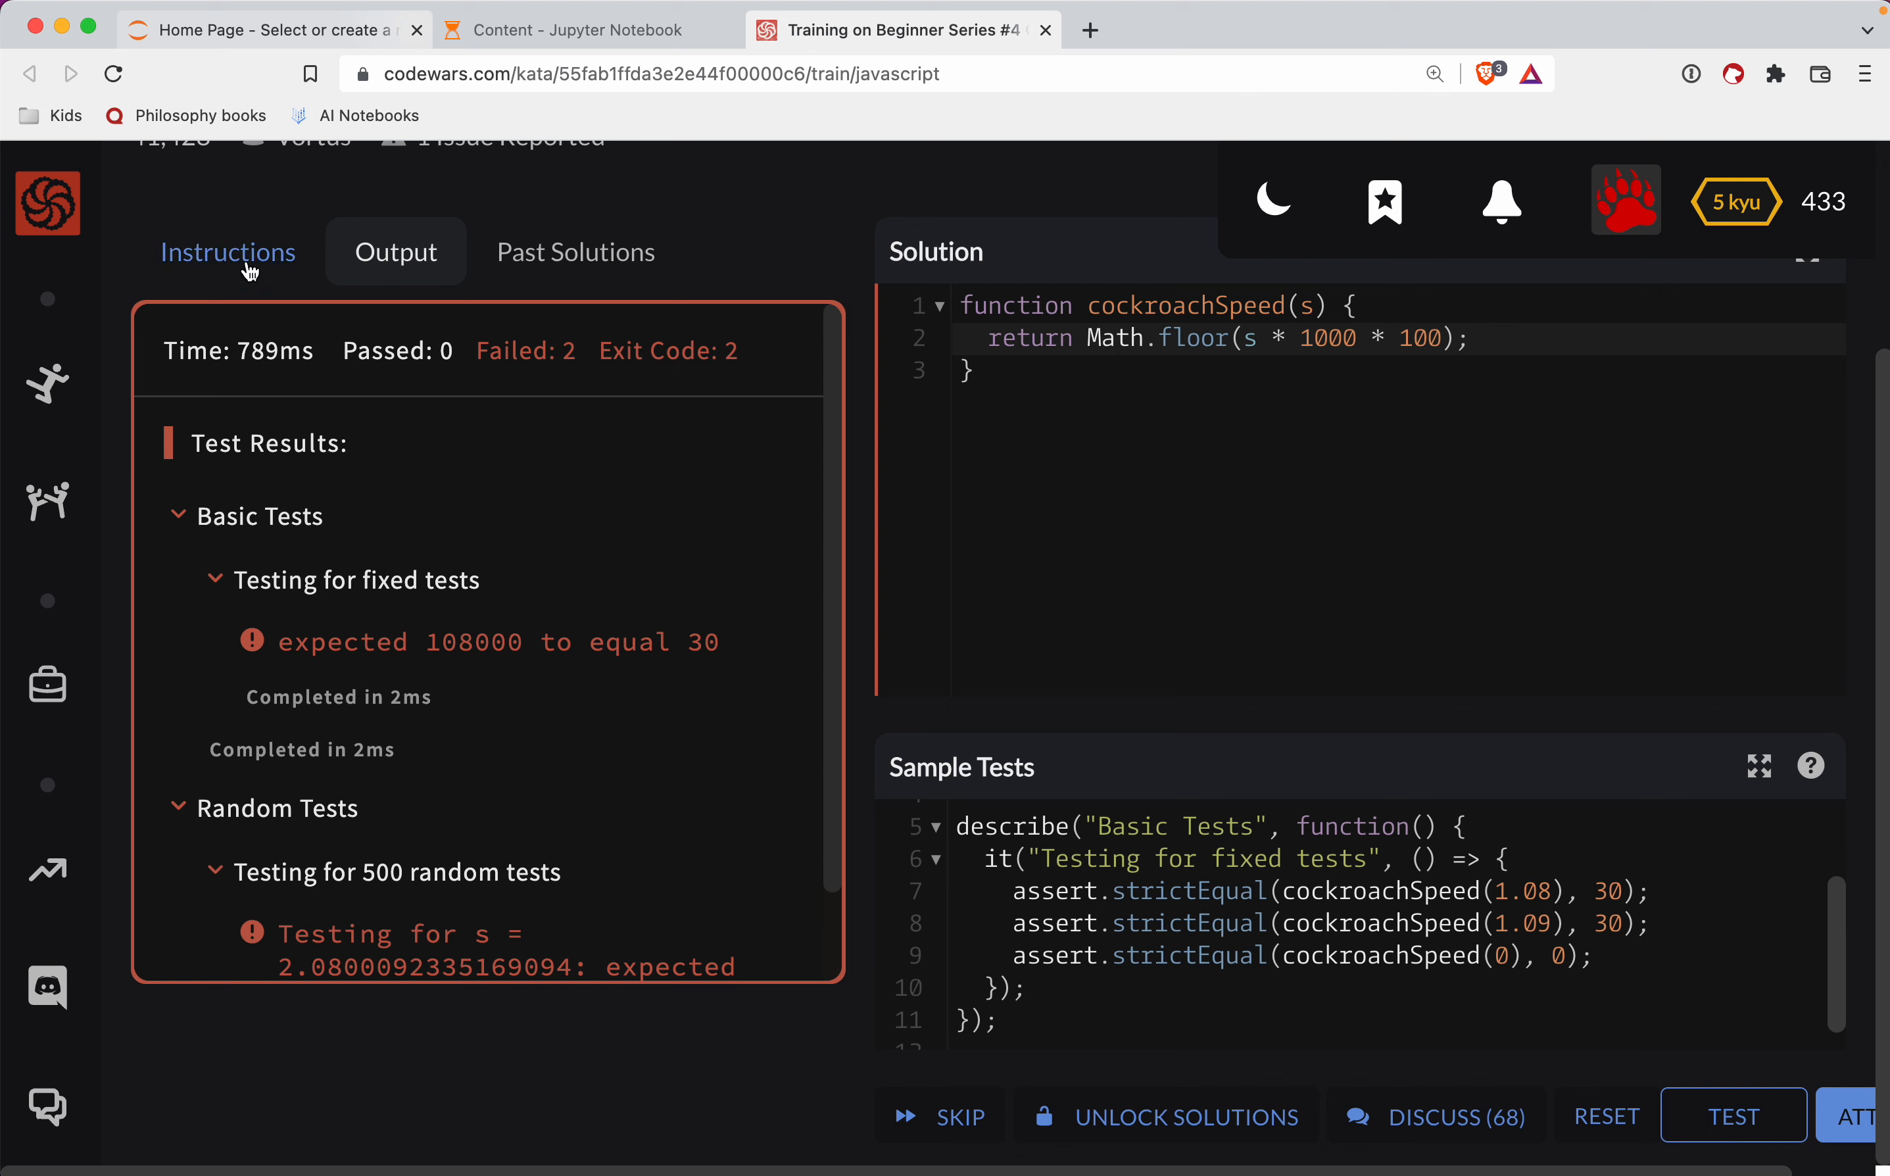
pyautogui.click(228, 253)
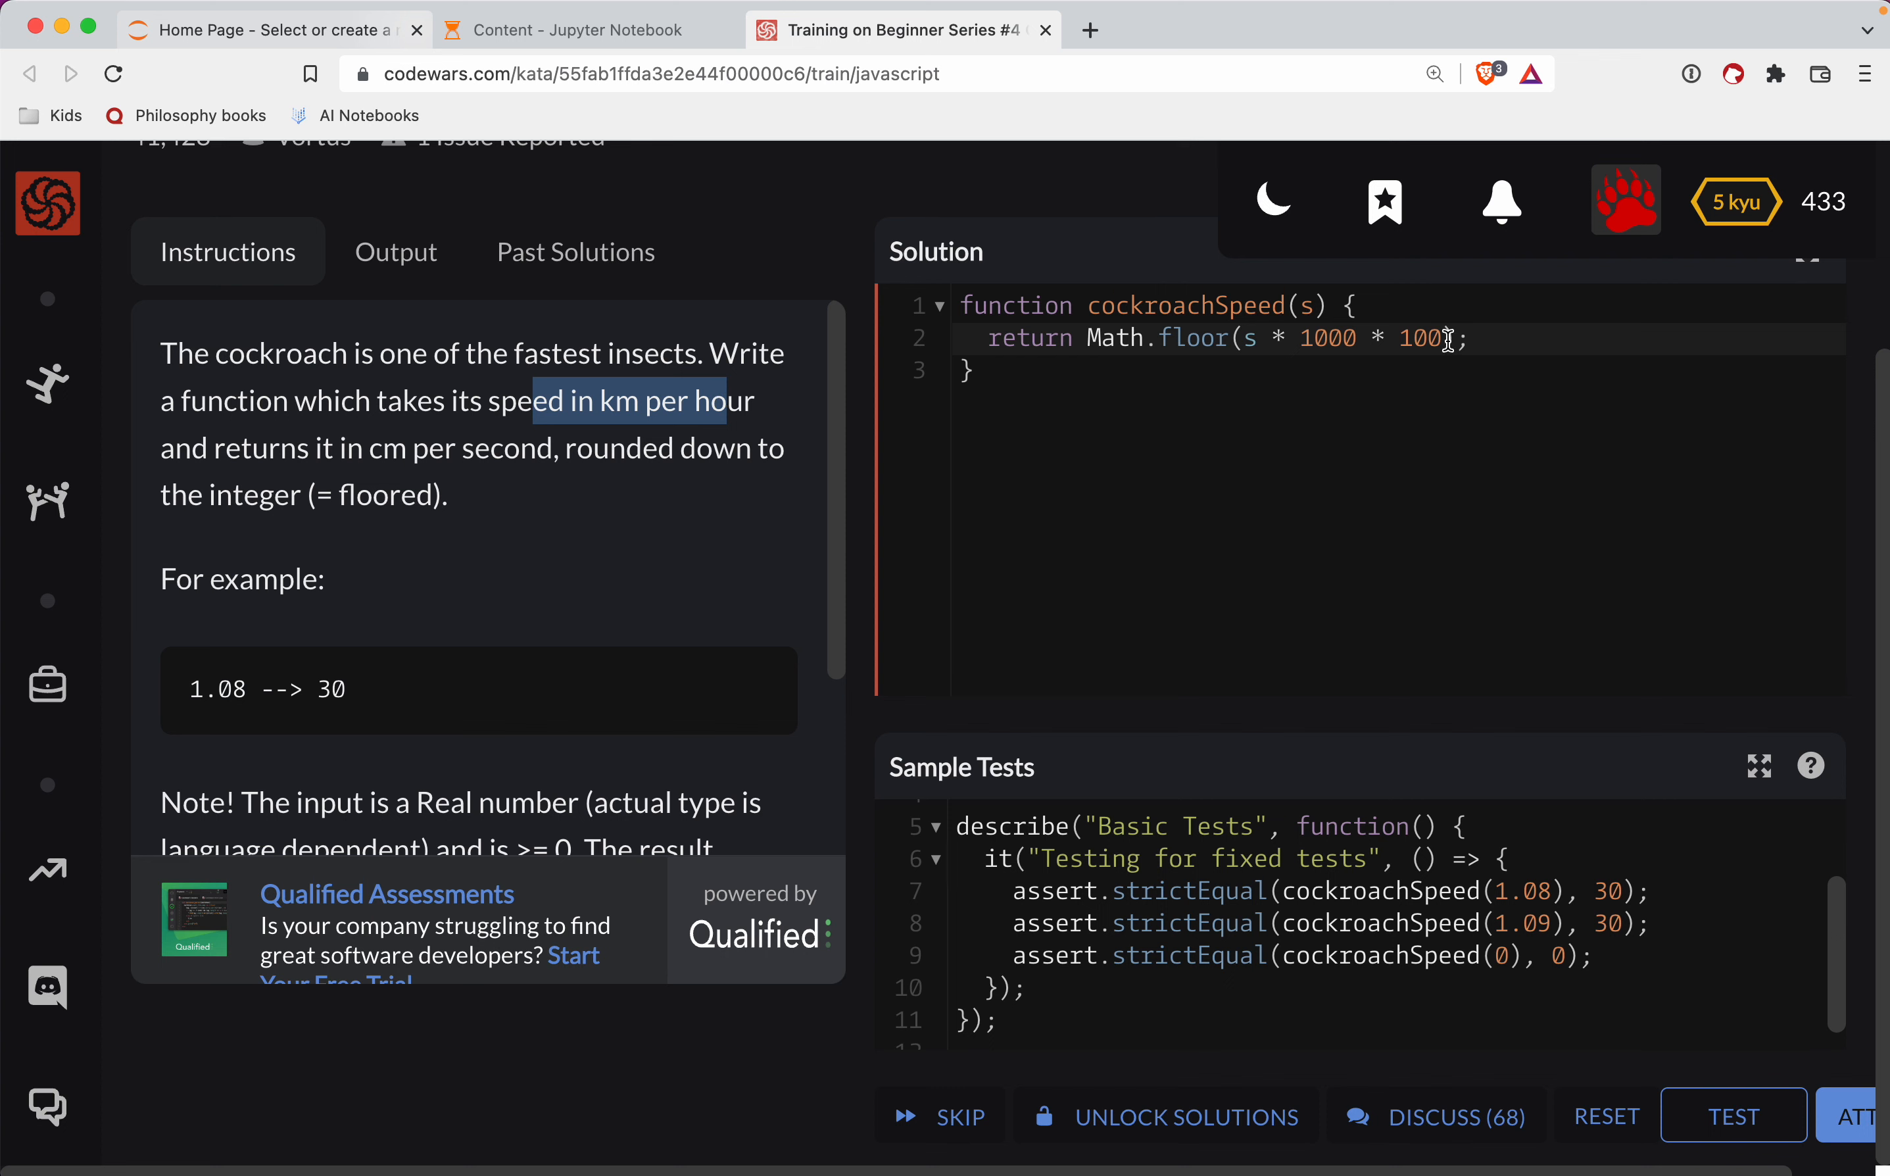
# Divide by (60 * 60) inside Math.floor, pass all tests, and submit the solution.
pyautogui.write('/')
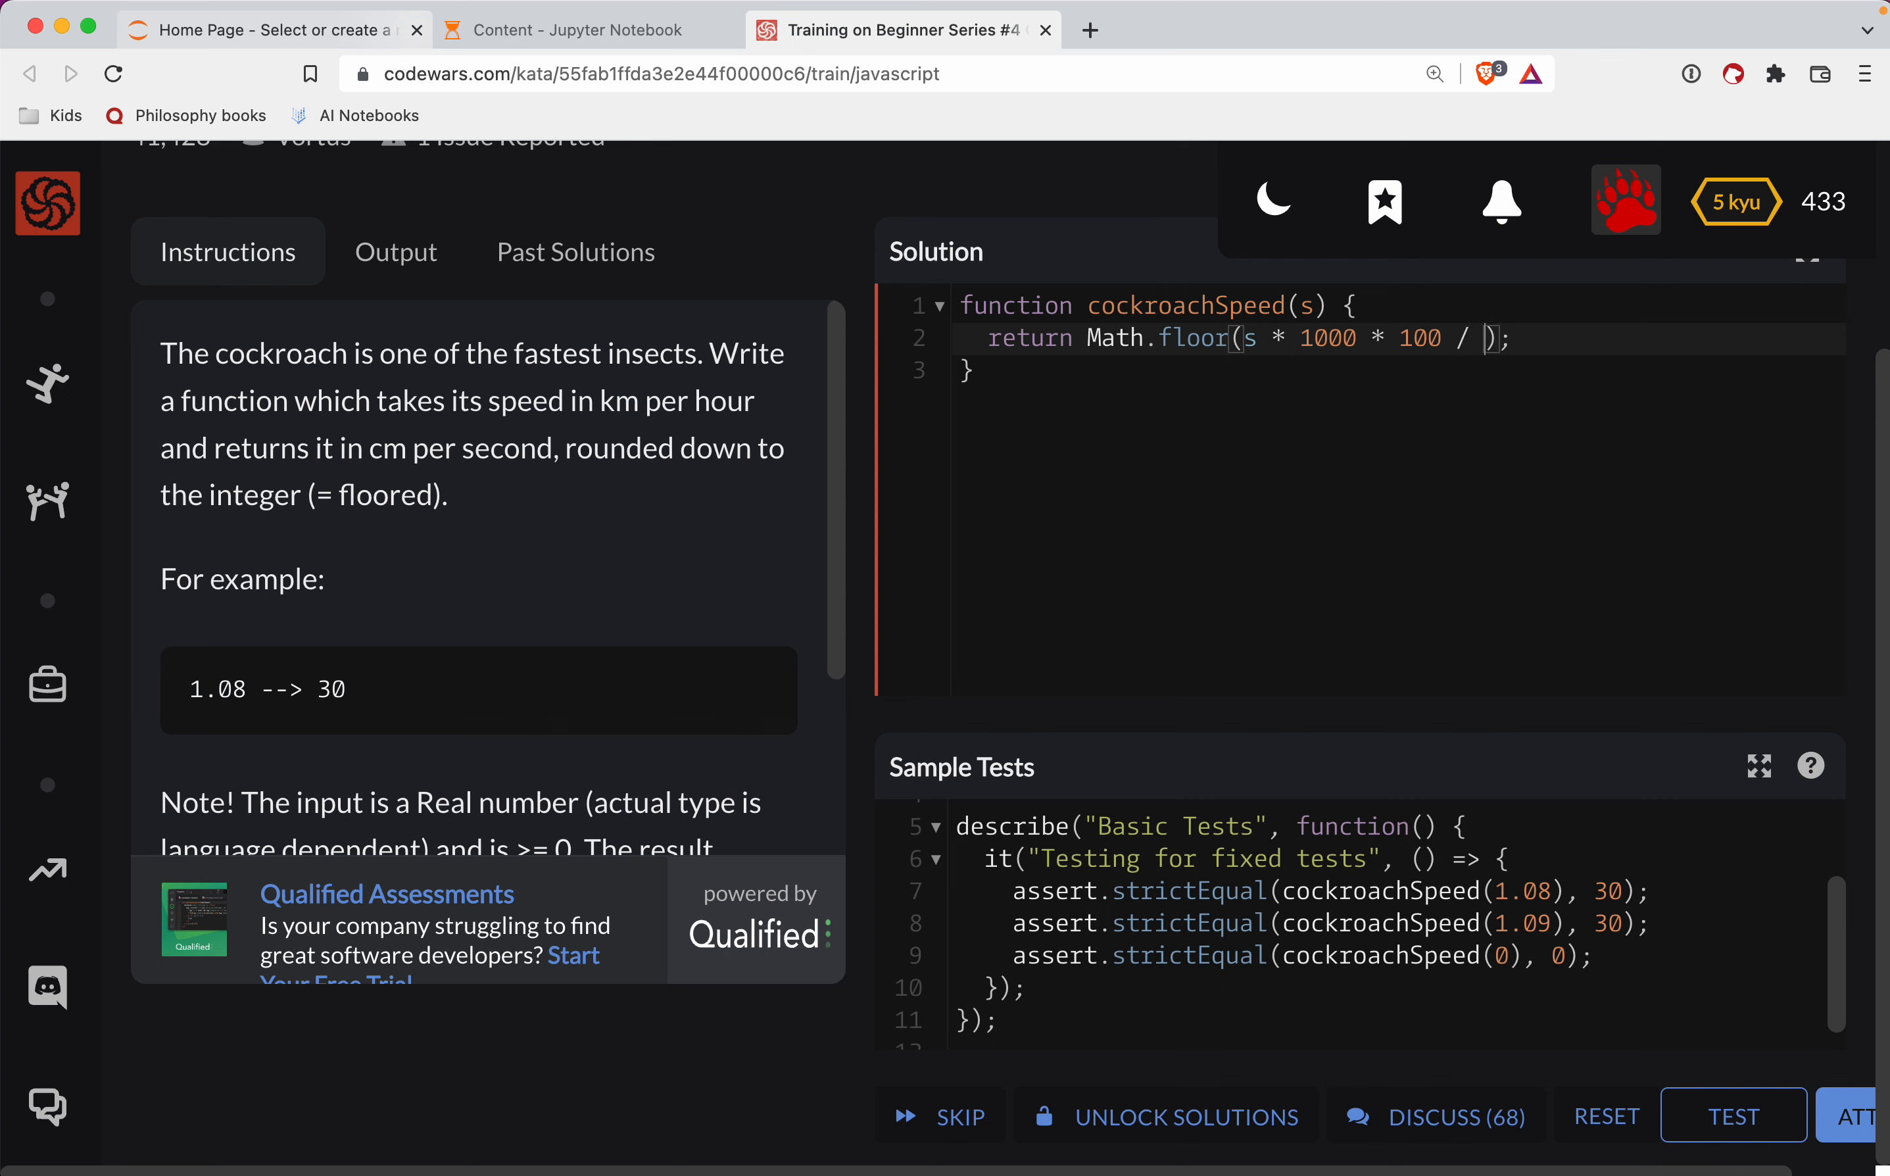
pyautogui.write('()')
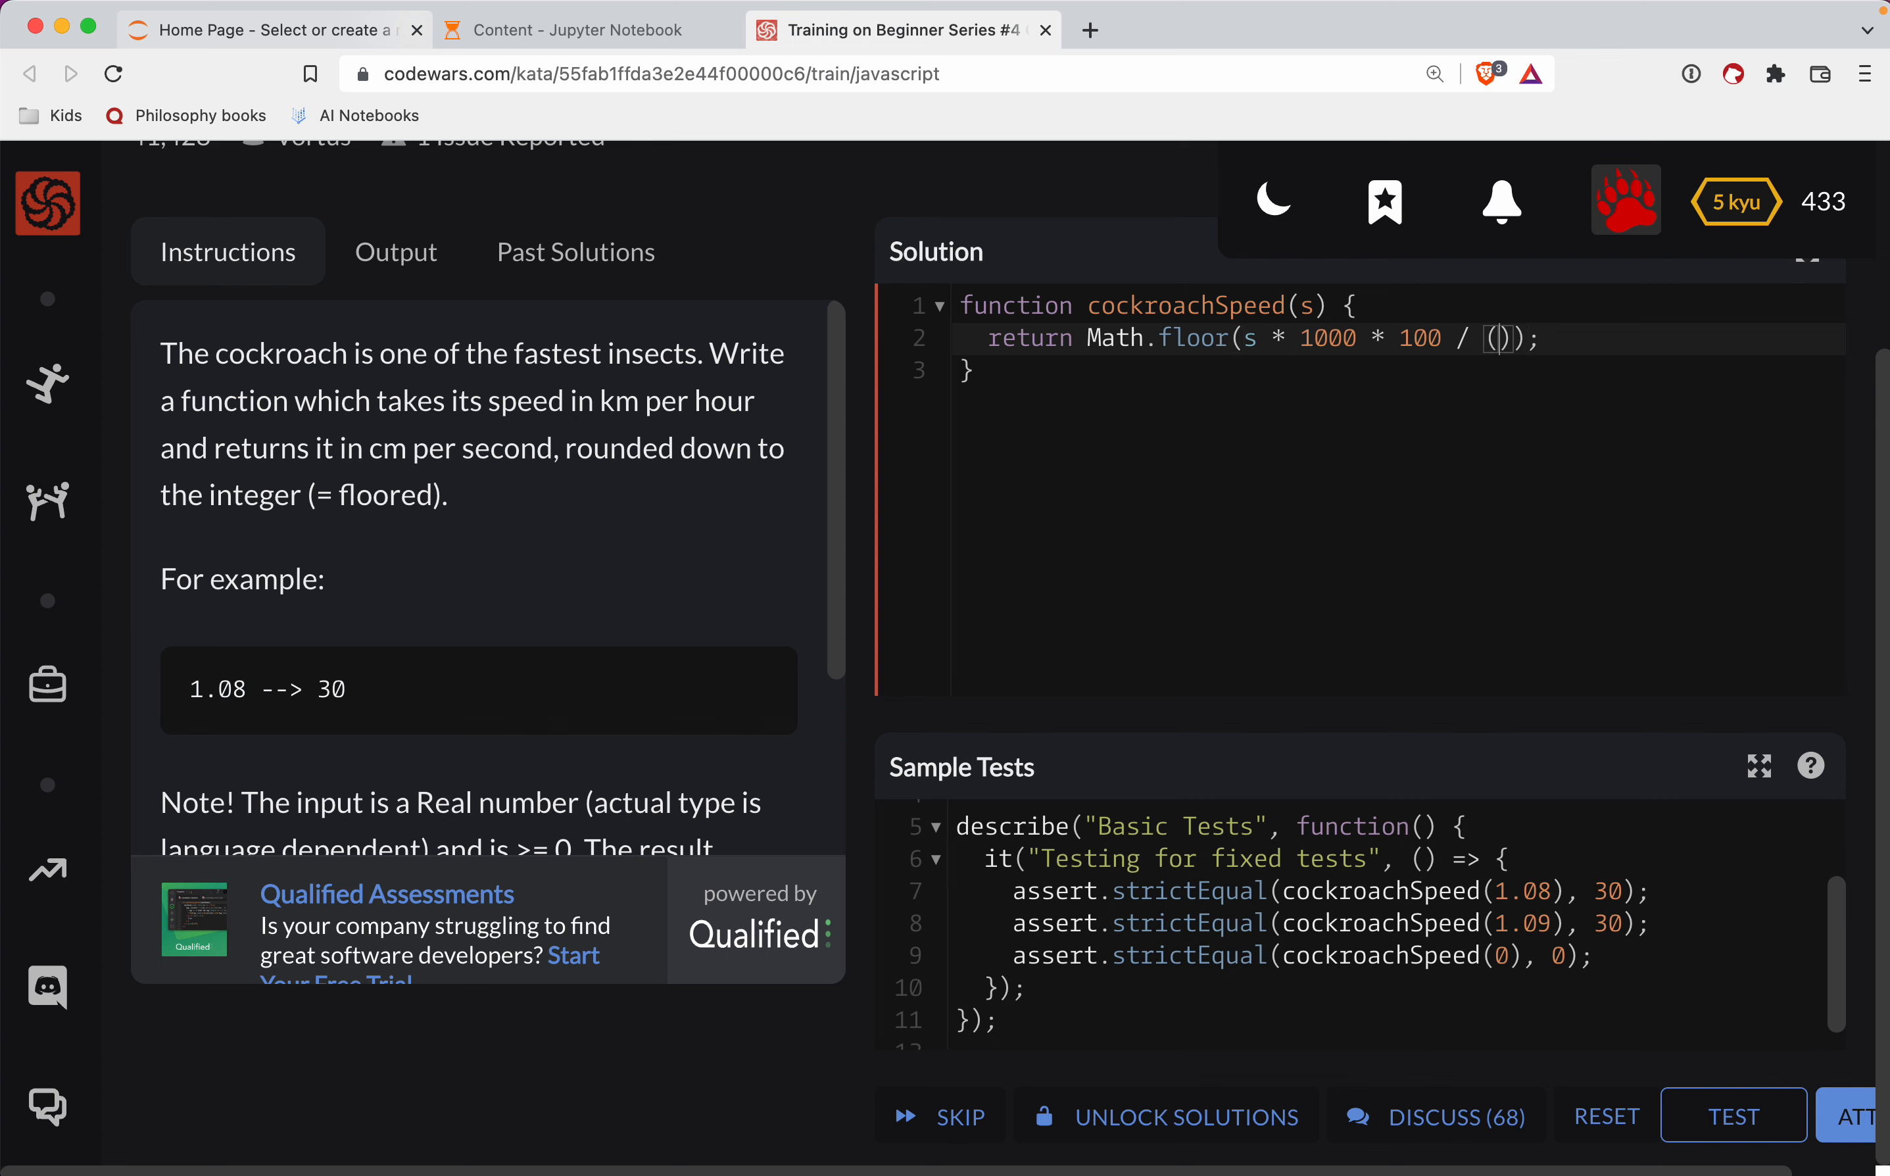
pyautogui.write('60 *')
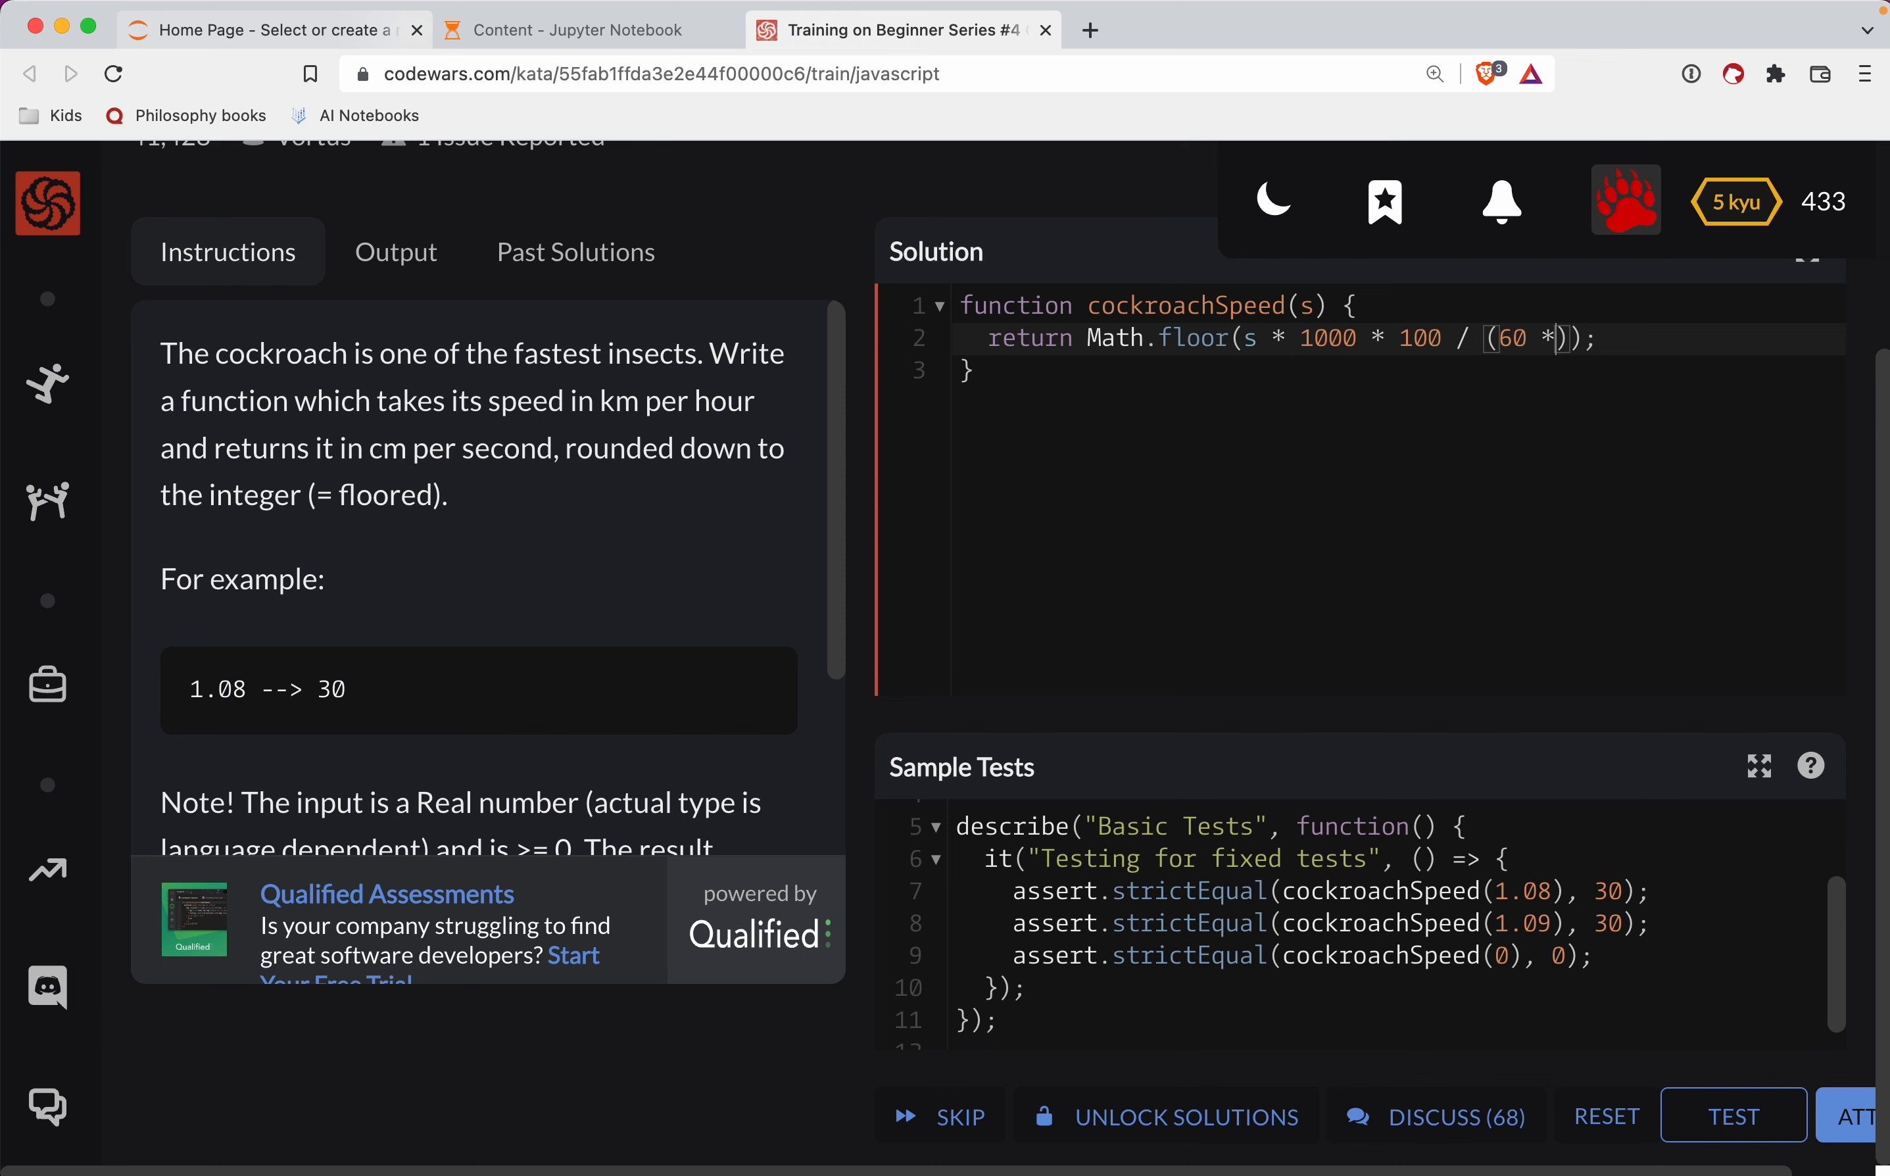
pyautogui.write('60')
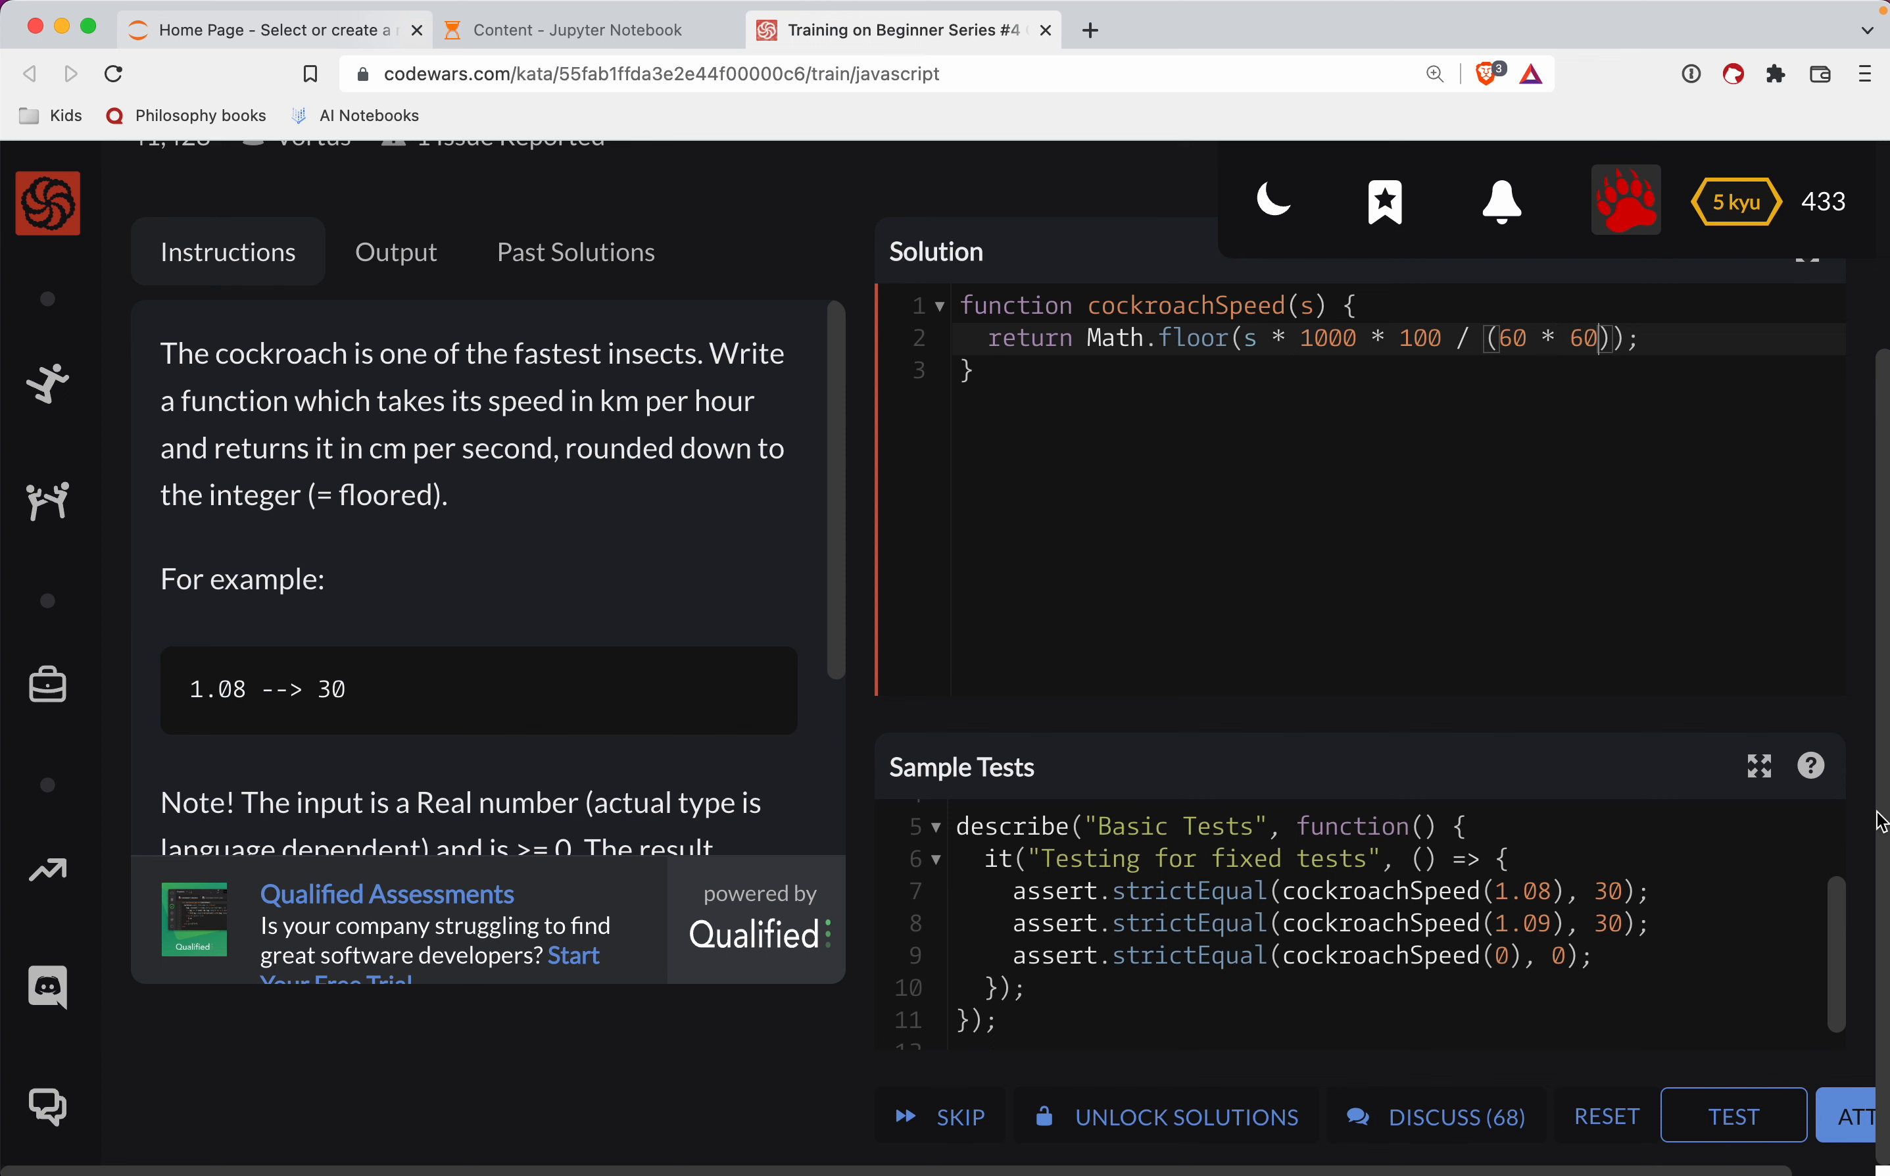
pyautogui.click(1734, 1115)
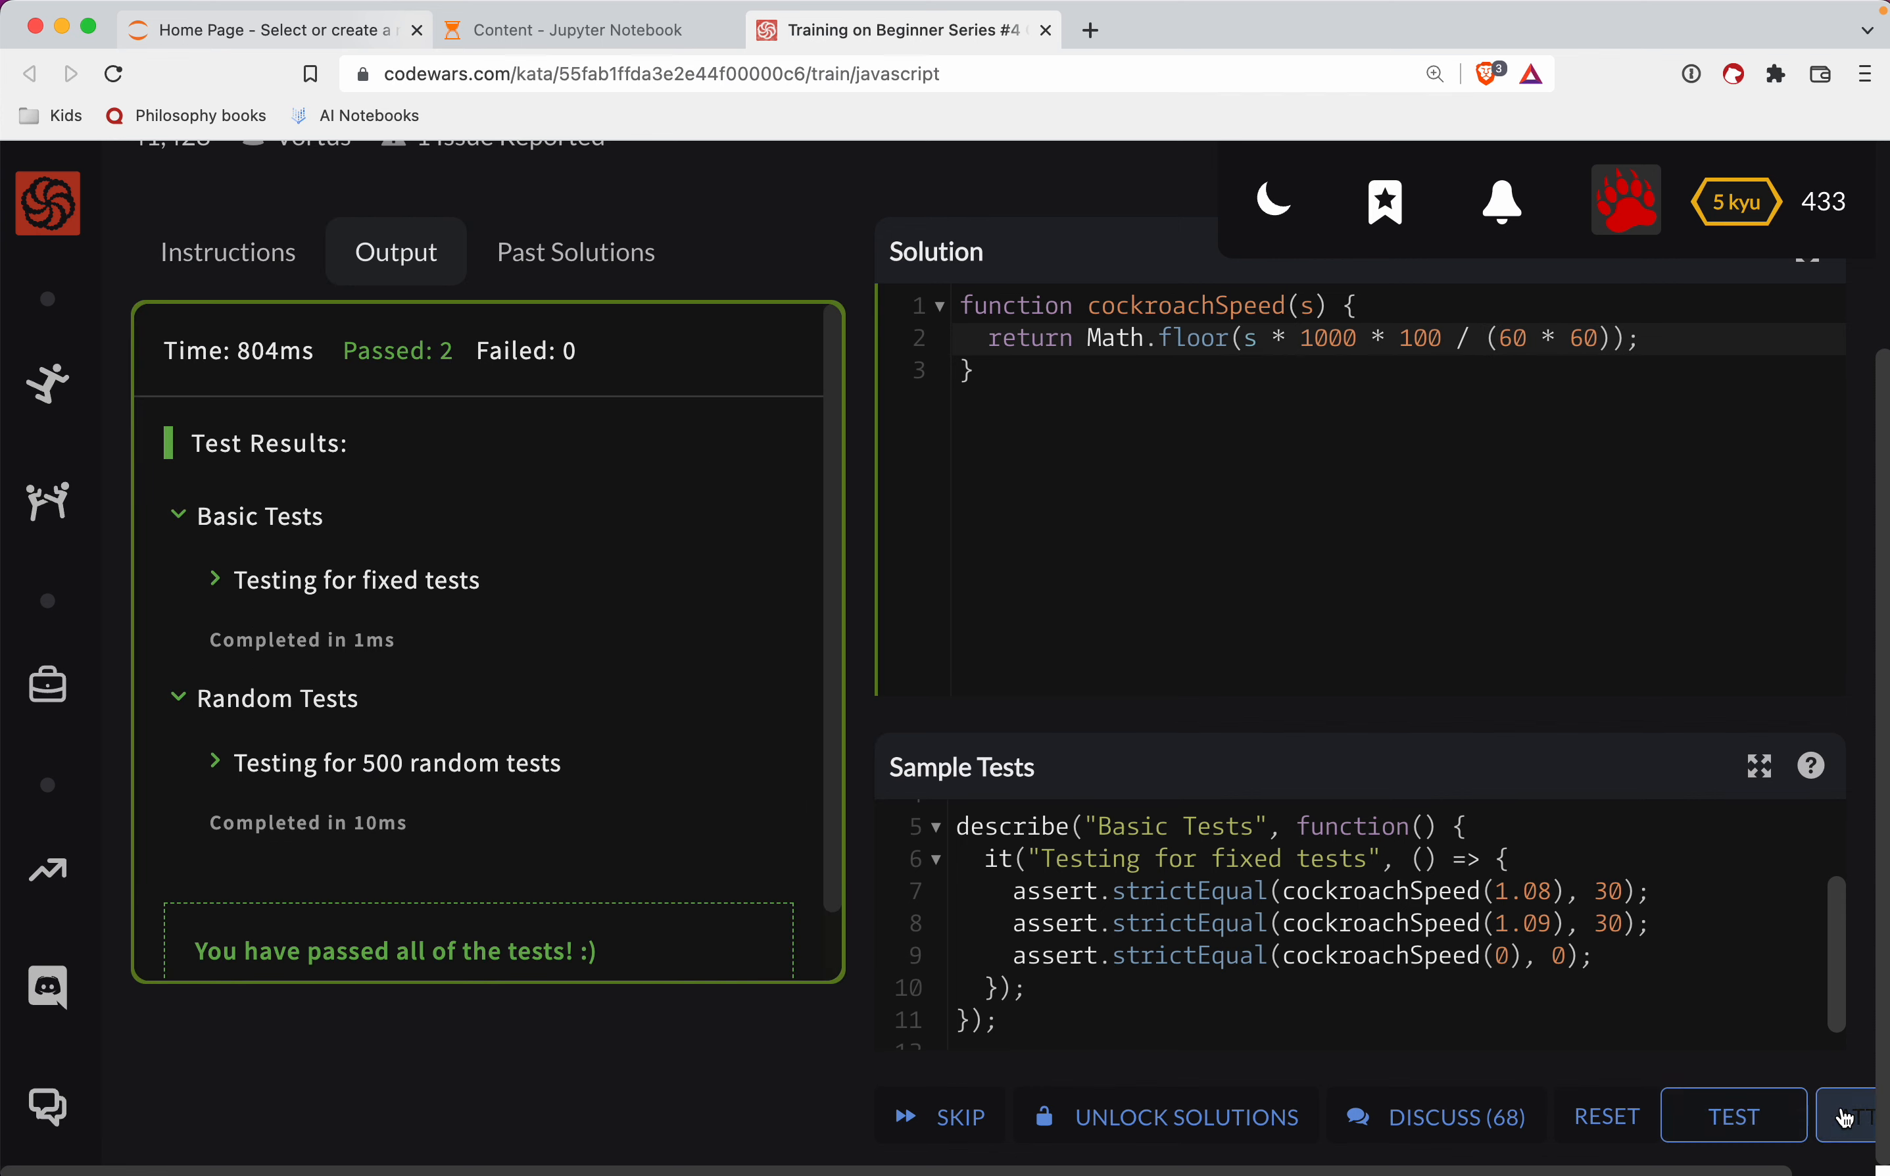
pyautogui.click(1860, 1115)
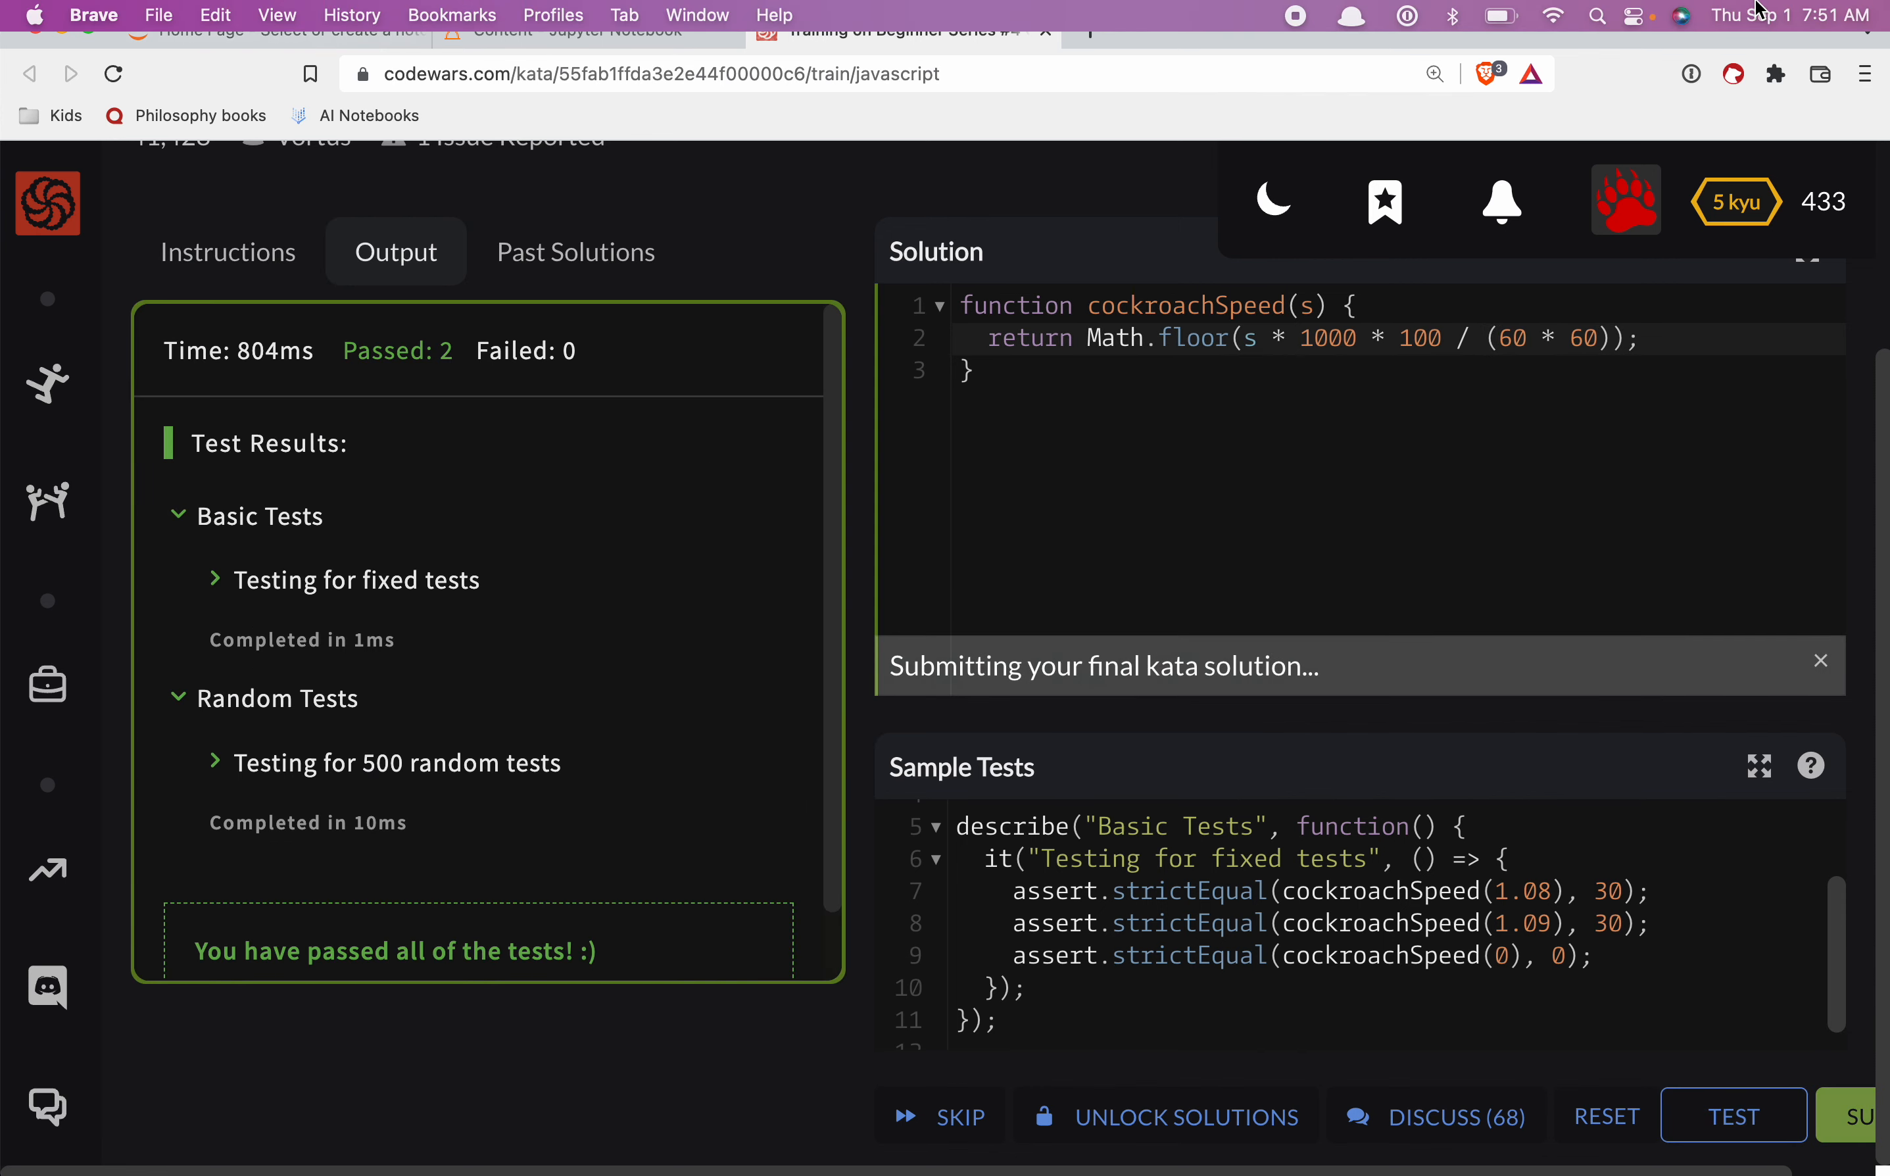